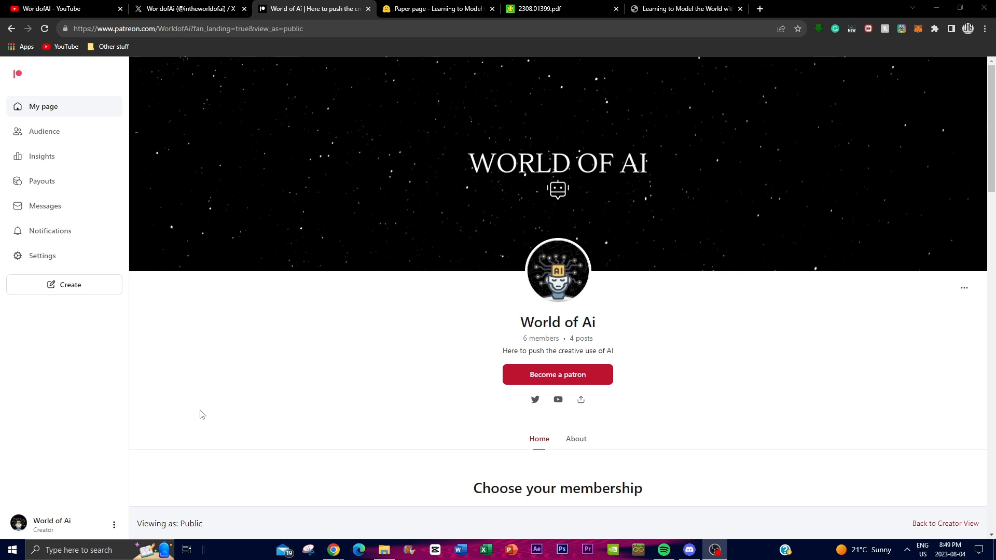
{"action": "mouse_move", "coordinate": [329, 375]}
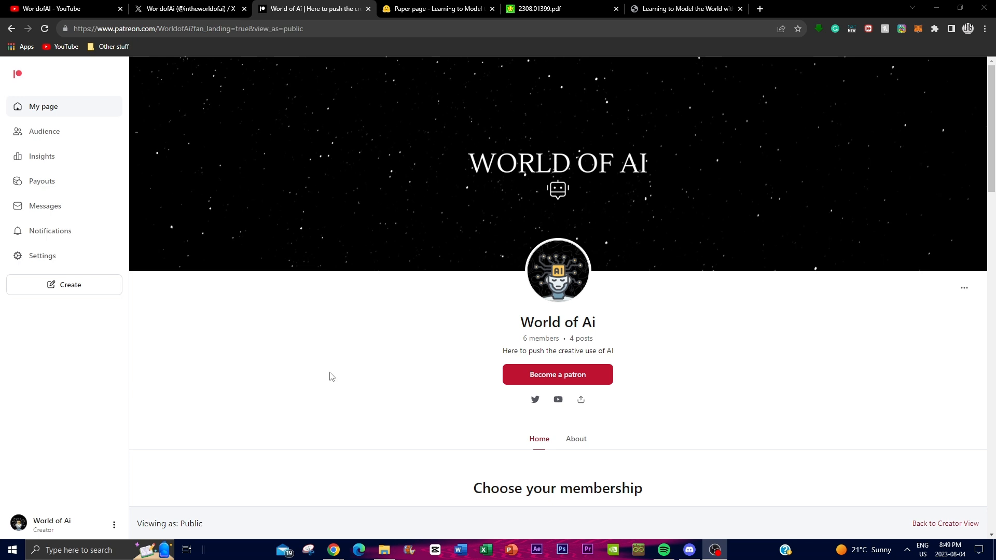
{"action": "mouse_move", "coordinate": [358, 354]}
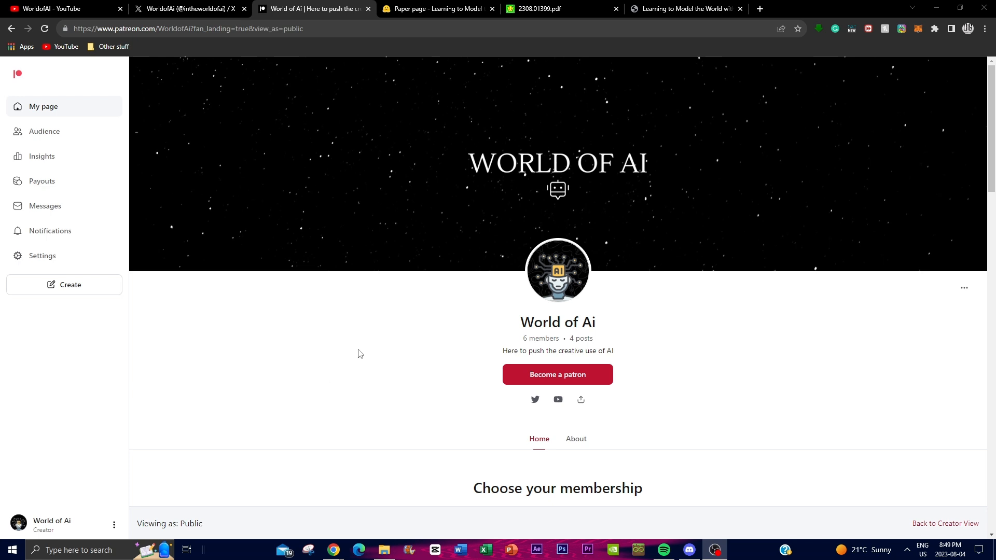
Step: Scroll down the WorldofAi Twitter feed through recent posts to the Qwen-7B announcement
{"action": "scroll", "scroll_direction": "down", "scroll_amount": 3}
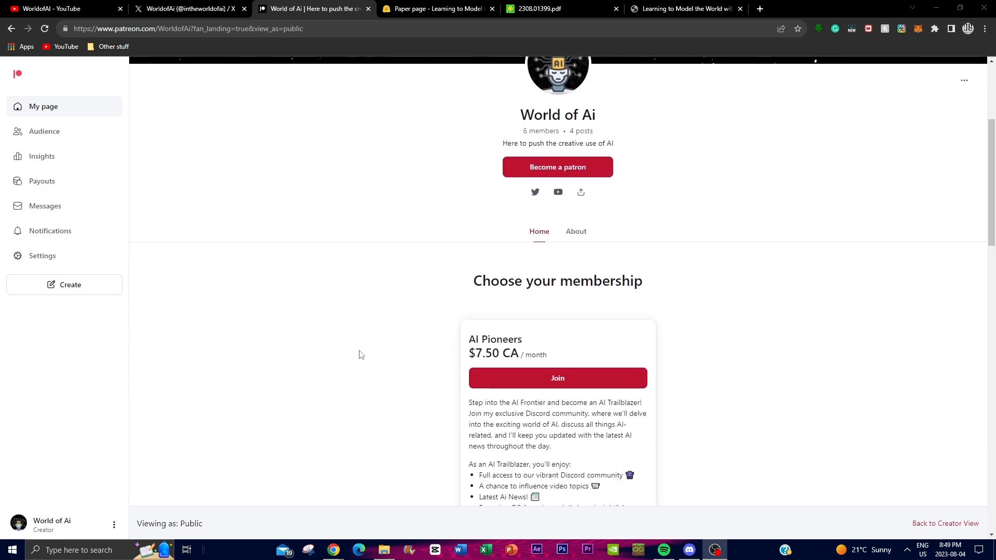
{"action": "mouse_move", "coordinate": [345, 344]}
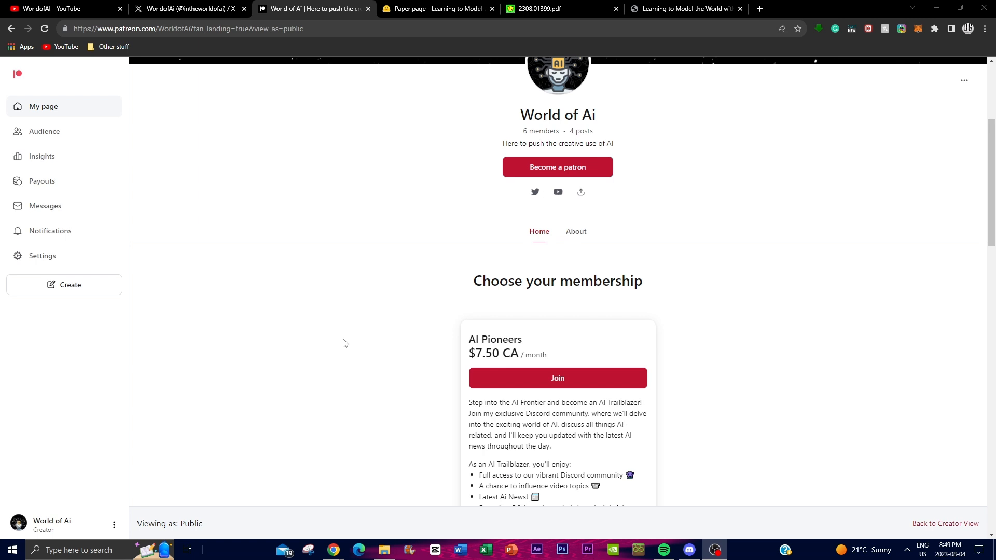
{"action": "mouse_move", "coordinate": [298, 351]}
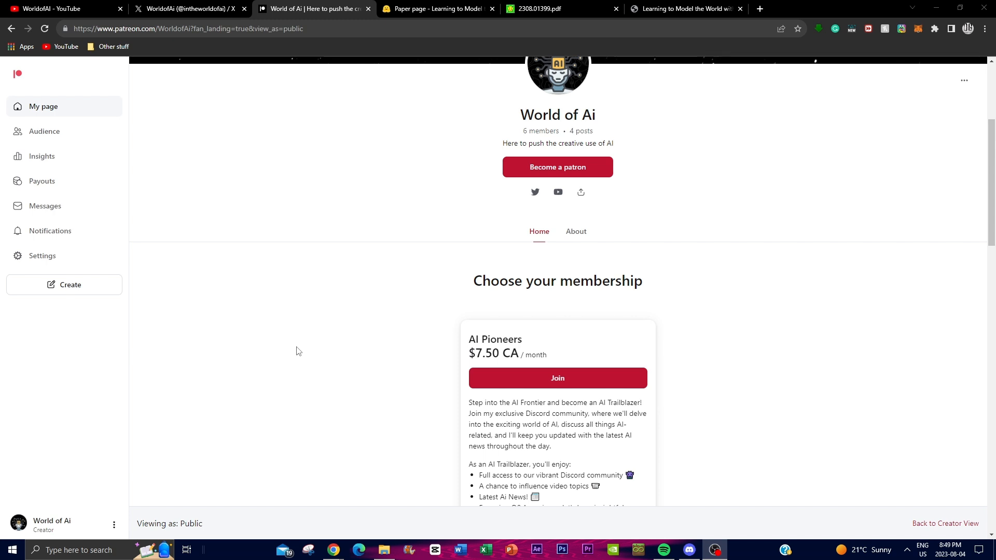
{"action": "scroll", "scroll_direction": "up", "scroll_amount": 3}
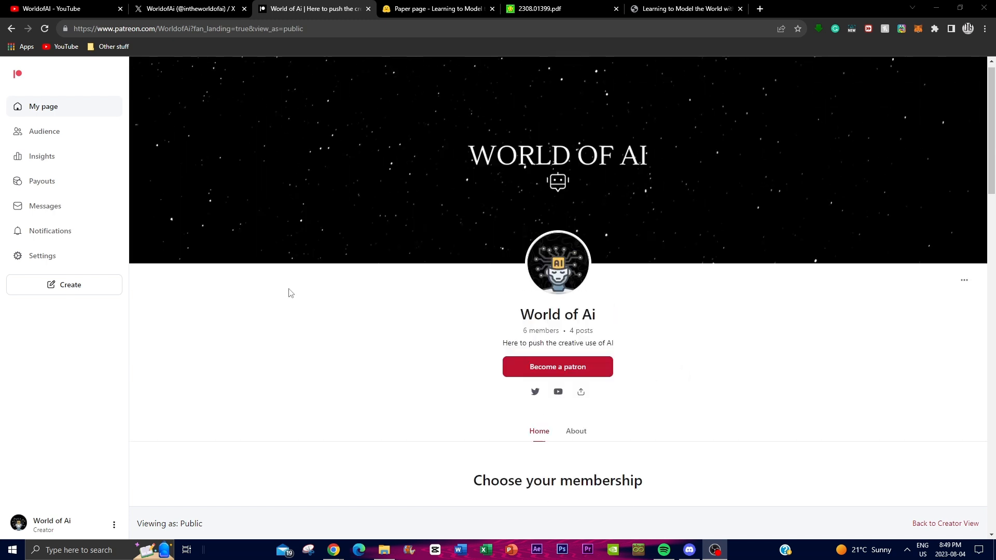
{"action": "scroll", "scroll_direction": "down", "scroll_amount": 3}
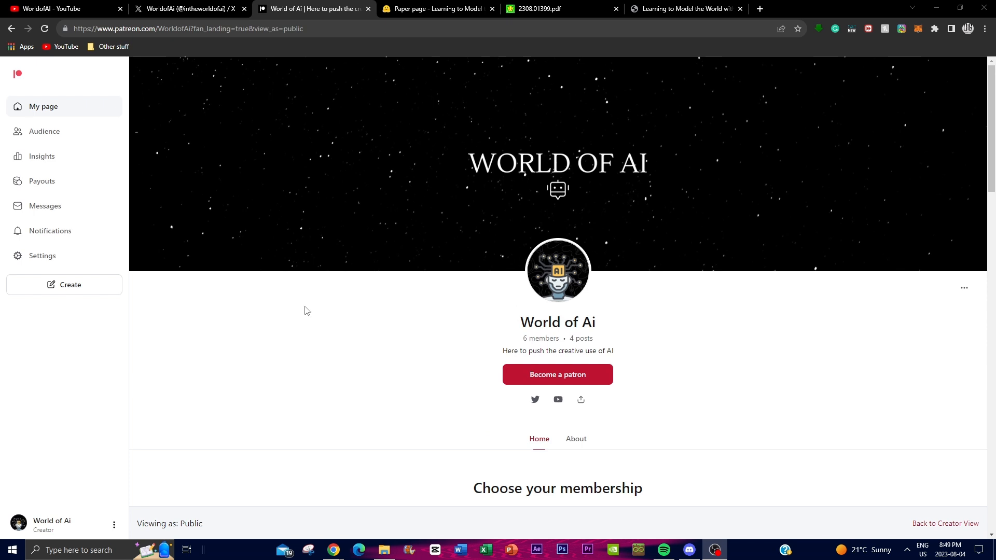
{"action": "mouse_move", "coordinate": [216, 339]}
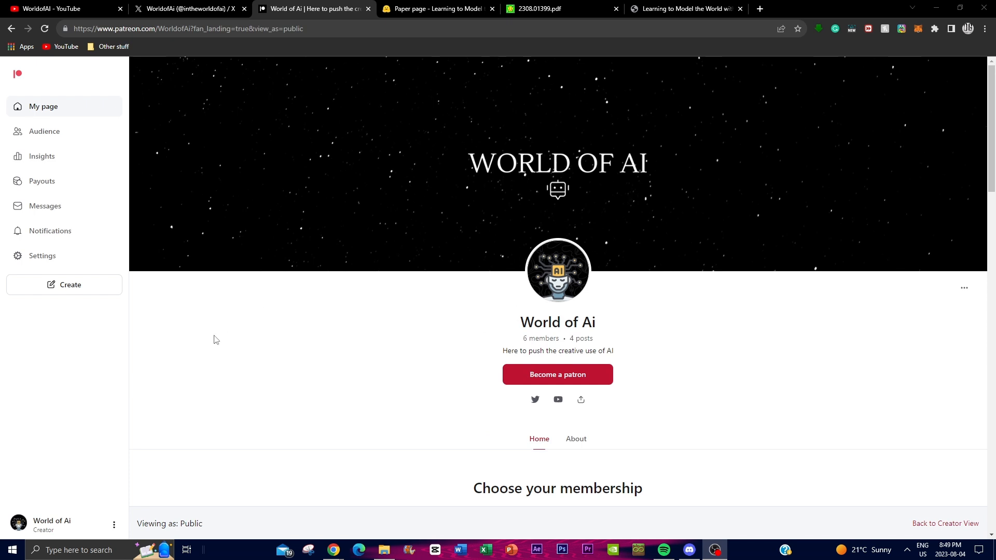
{"action": "mouse_move", "coordinate": [193, 4]}
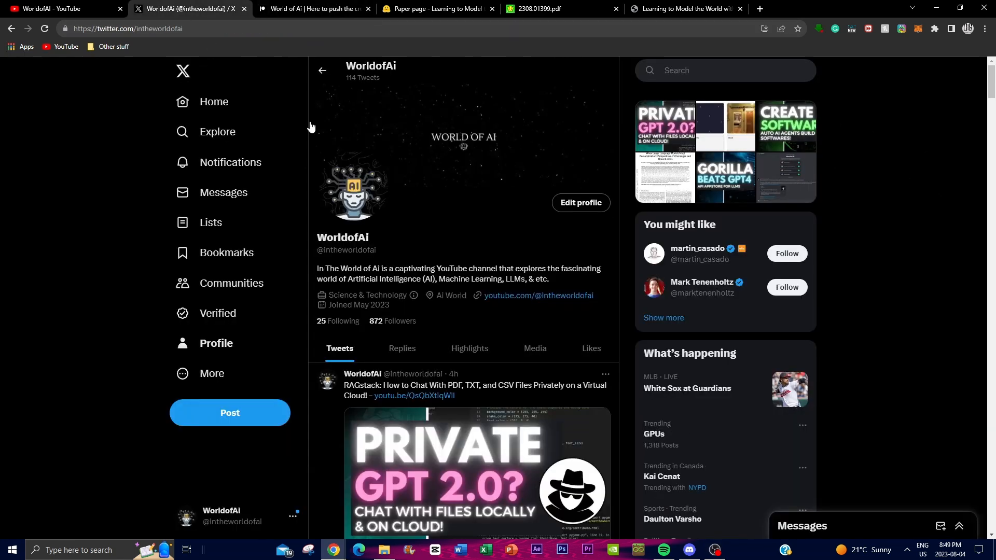
{"action": "mouse_move", "coordinate": [418, 140]}
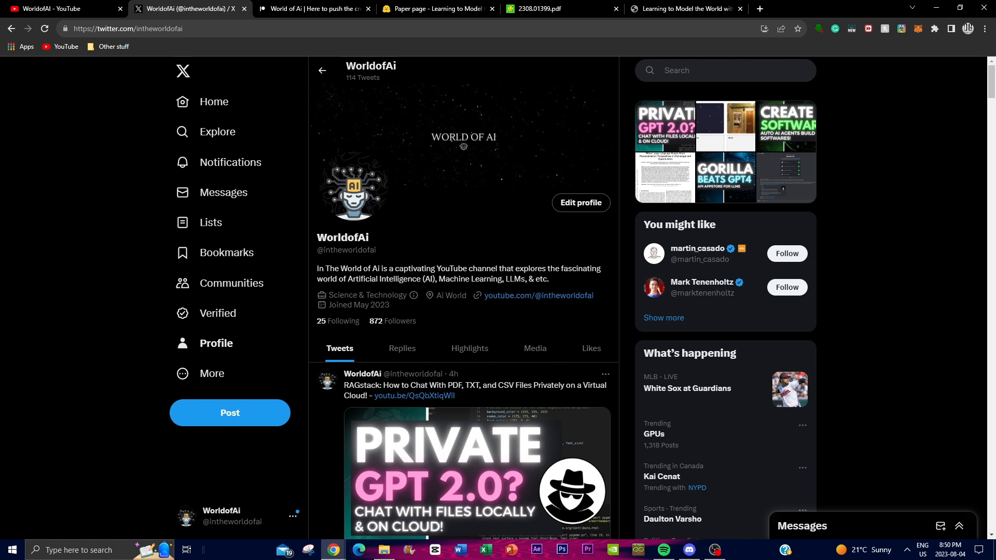
{"action": "scroll", "scroll_direction": "down", "scroll_amount": 3}
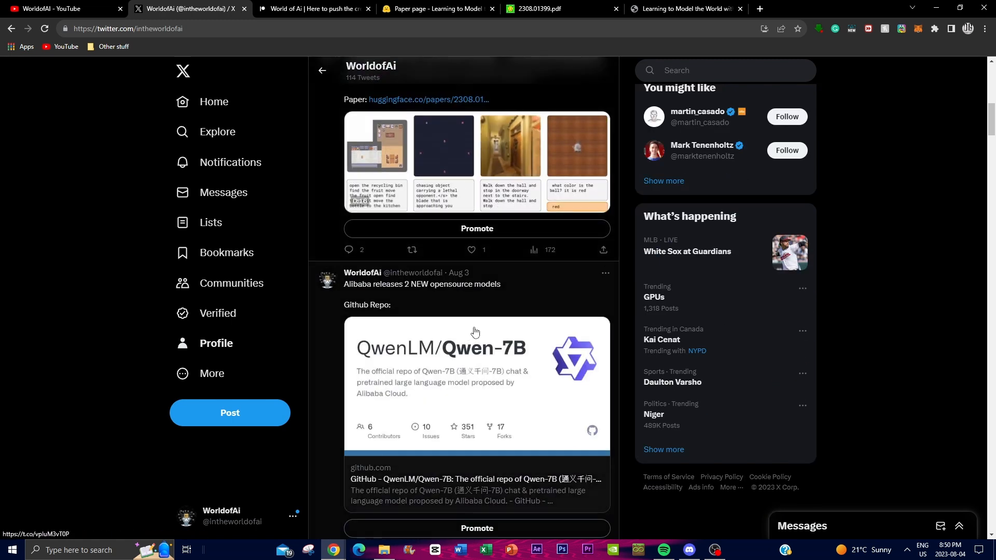
{"action": "scroll", "scroll_direction": "down", "scroll_amount": 3}
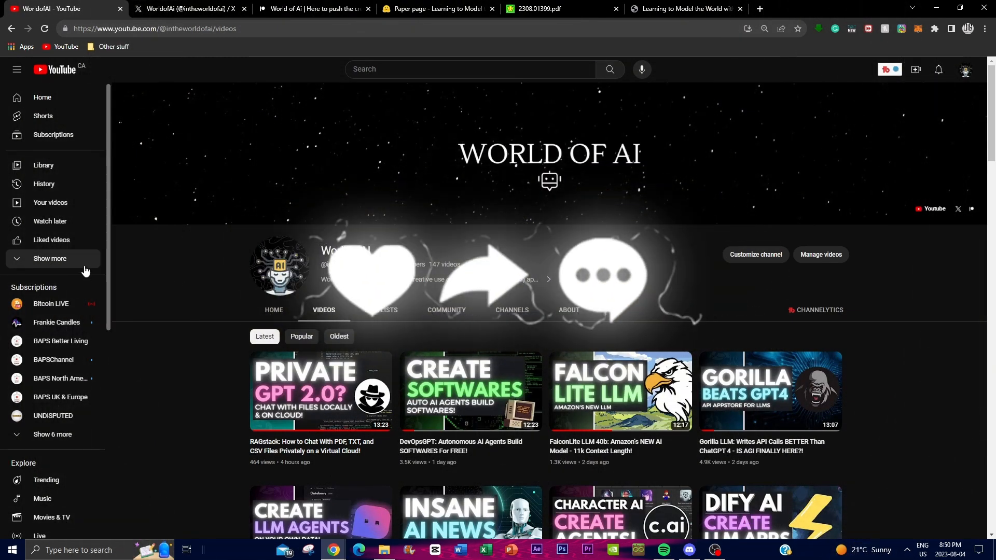
{"action": "mouse_move", "coordinate": [120, 375]}
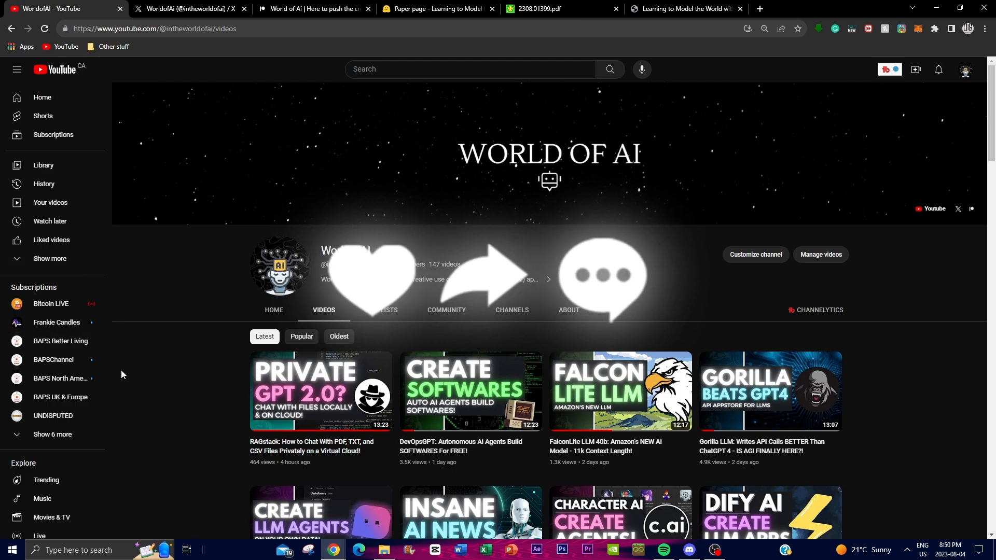
Step: Scroll down through the WorldofAI channel's uploaded videos, then switch to the Dynalang tab
{"action": "scroll", "scroll_direction": "down", "scroll_amount": 3}
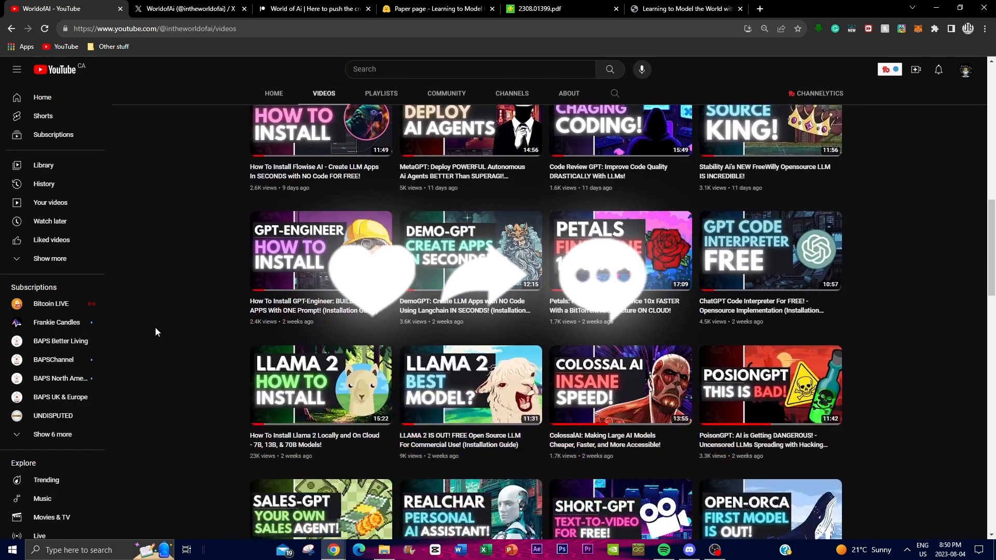
{"action": "scroll", "scroll_direction": "down", "scroll_amount": 3}
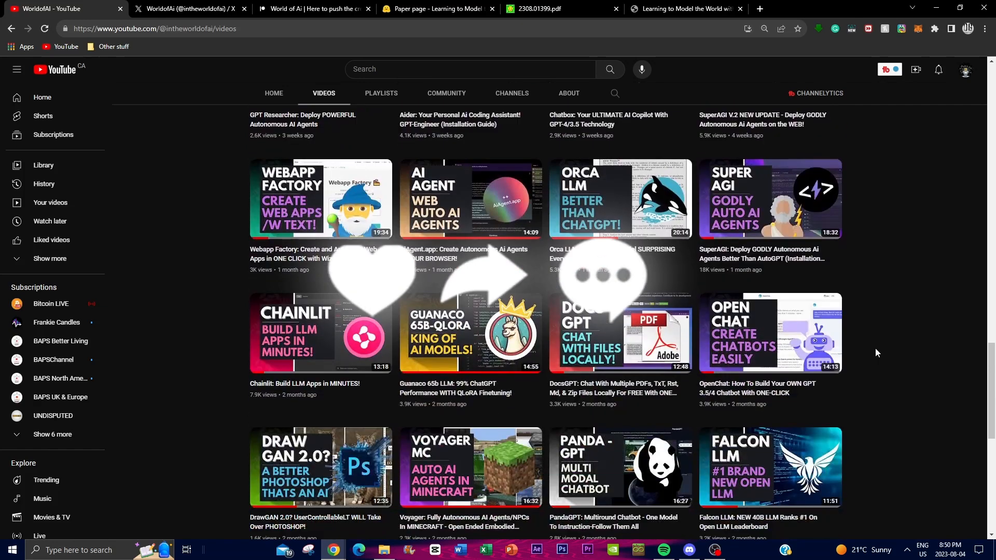
{"action": "scroll", "scroll_direction": "down", "scroll_amount": 3}
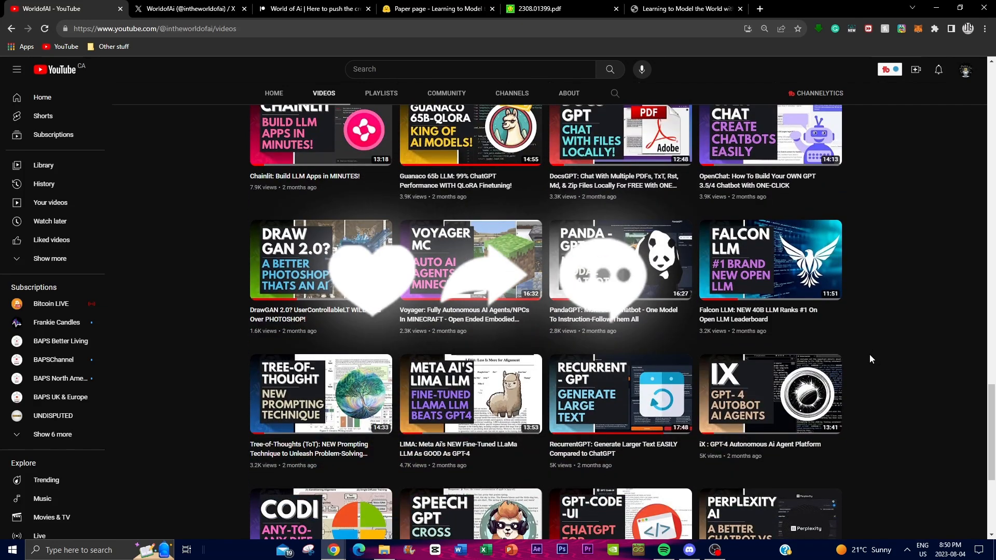
{"action": "mouse_move", "coordinate": [471, 394]}
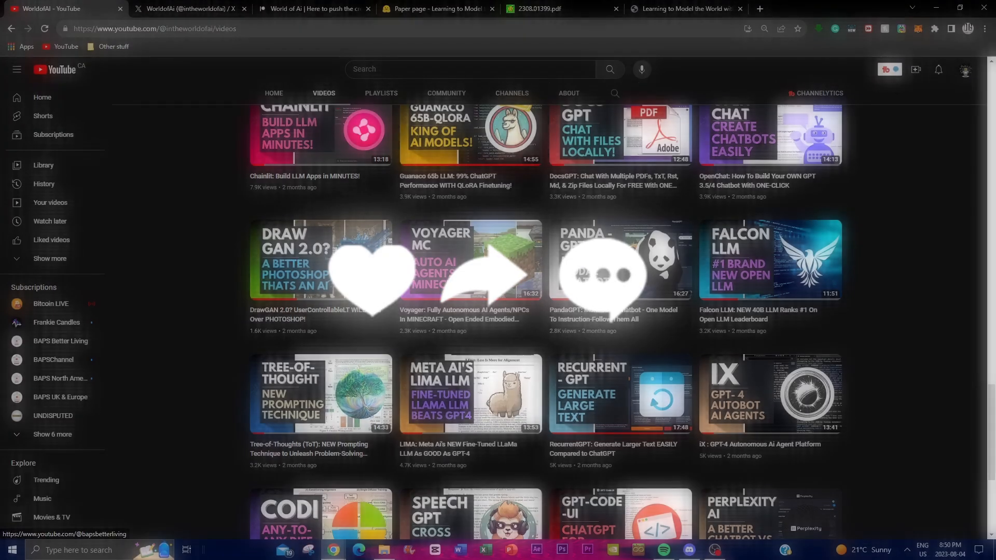
{"action": "left_click", "coordinate": [683, 9]}
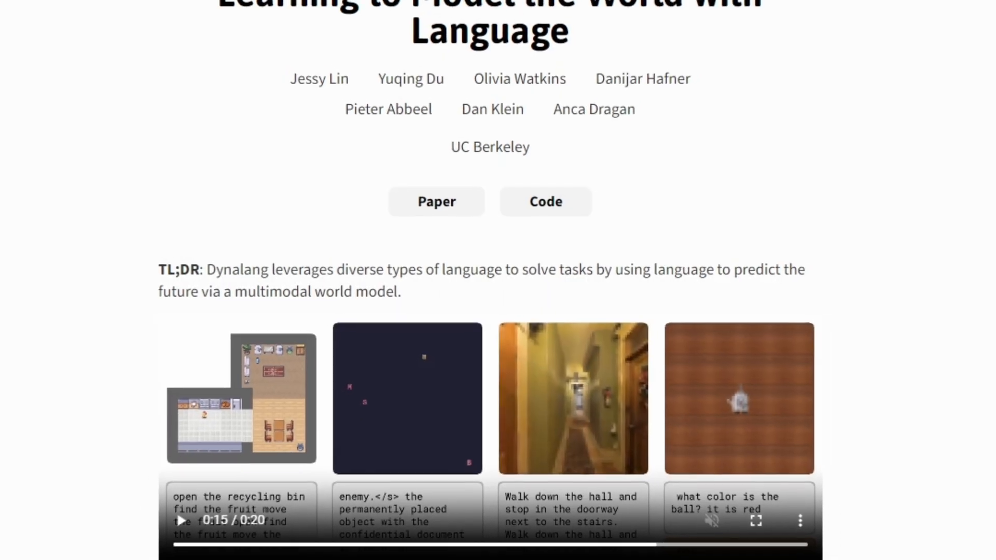
Step: Scroll over the Dynalang page header and TL;DR before returning to the YouTube Videos tab
{"action": "scroll", "scroll_direction": "up", "scroll_amount": 3}
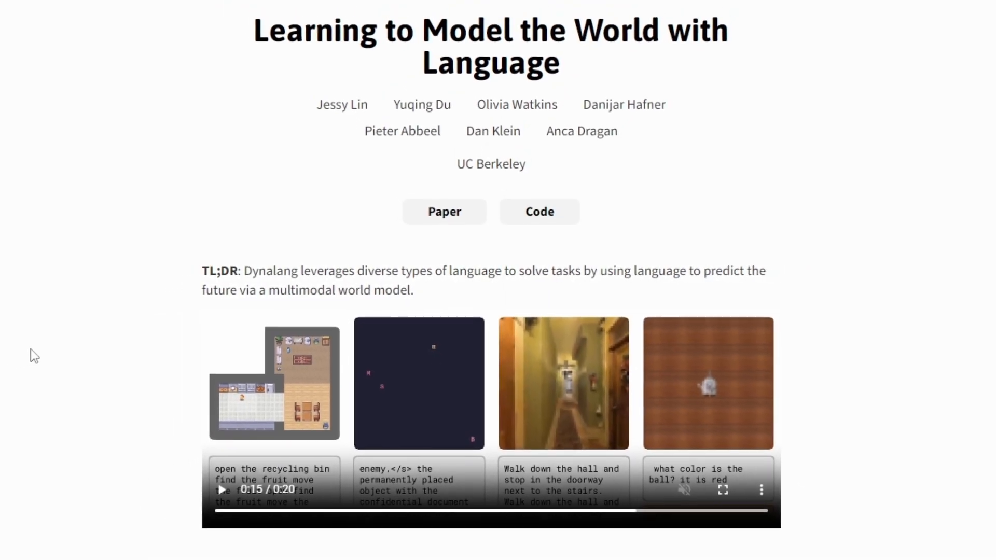
{"action": "scroll", "scroll_direction": "down", "scroll_amount": 3}
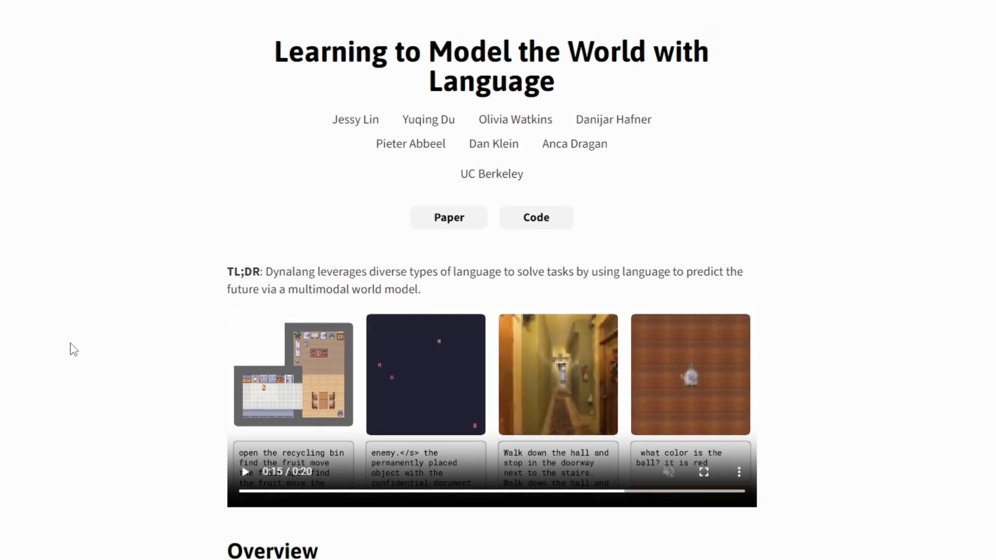
{"action": "scroll", "scroll_direction": "up", "scroll_amount": 3}
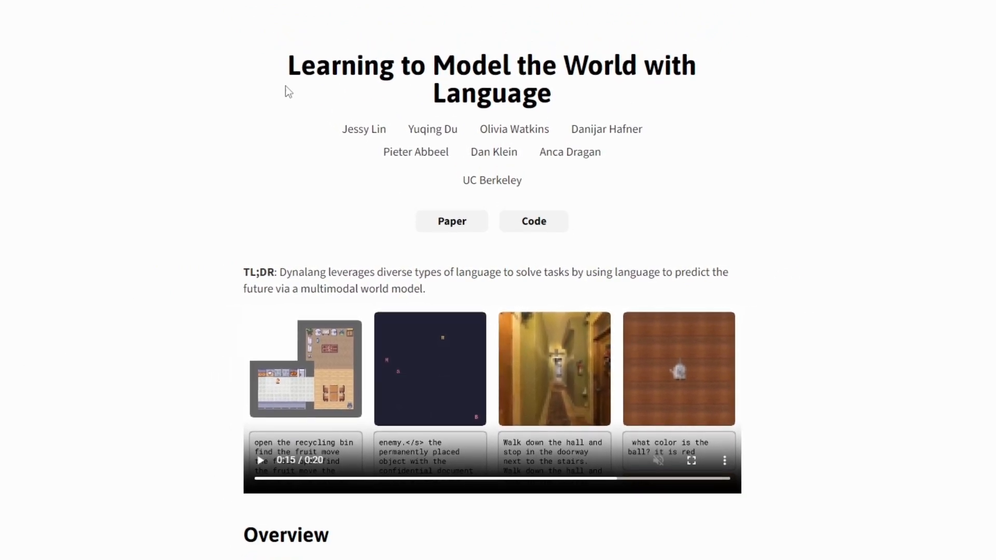
{"action": "scroll", "scroll_direction": "down", "scroll_amount": 3}
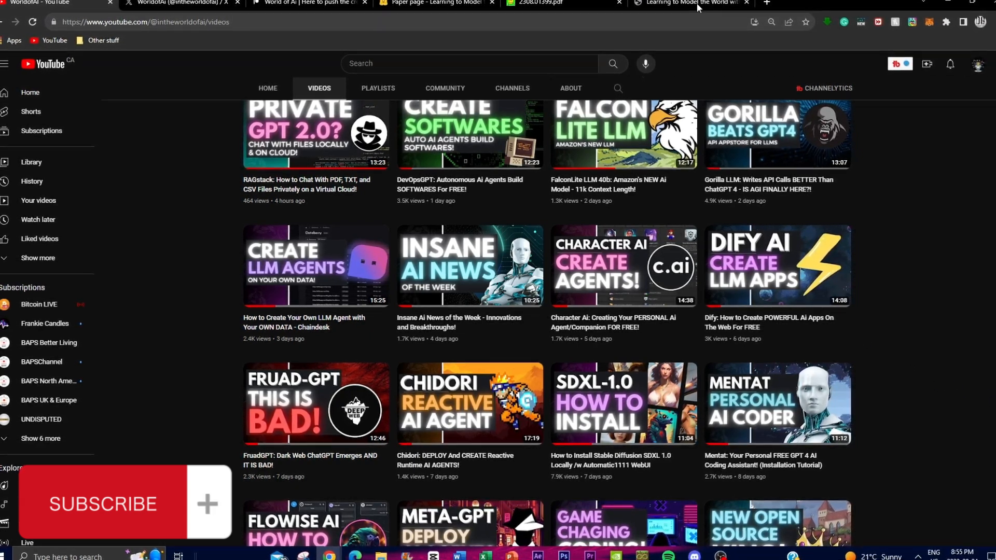
{"action": "left_click", "coordinate": [686, 4]}
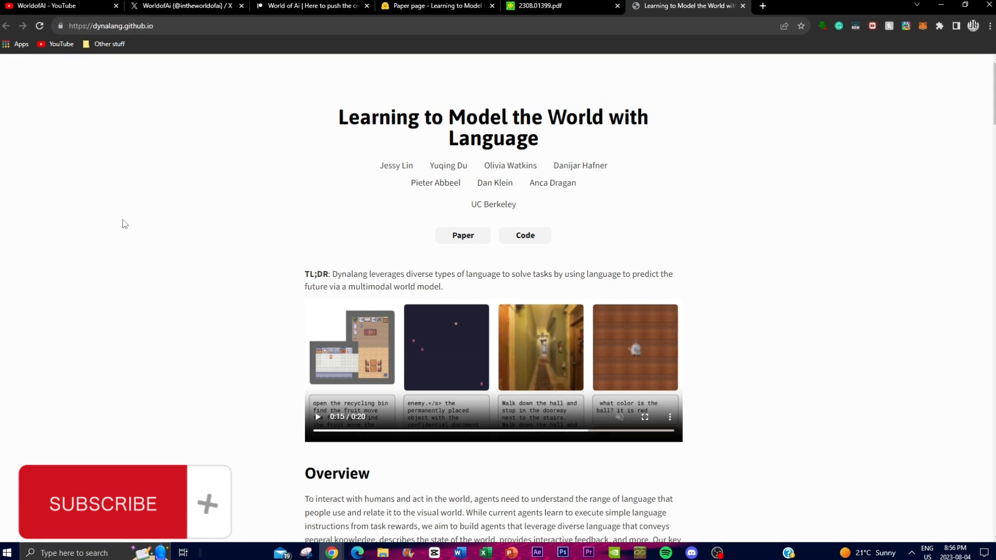
{"action": "mouse_move", "coordinate": [350, 247]}
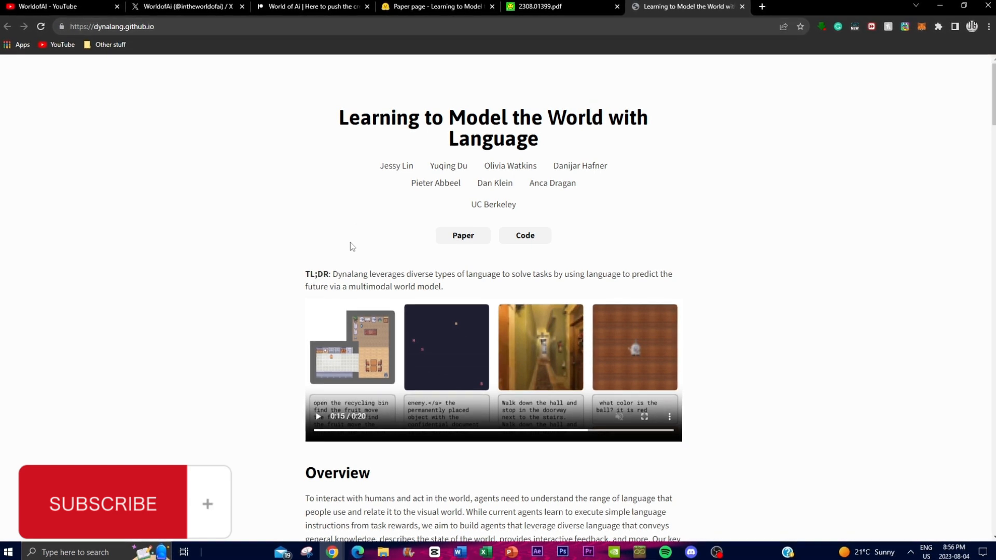
{"action": "mouse_move", "coordinate": [249, 266]}
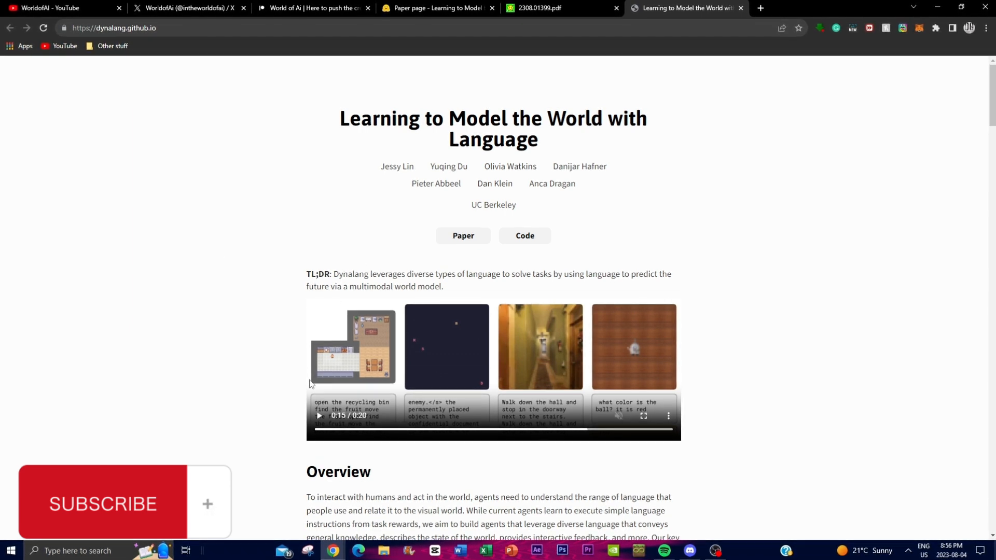
{"action": "mouse_move", "coordinate": [298, 370]}
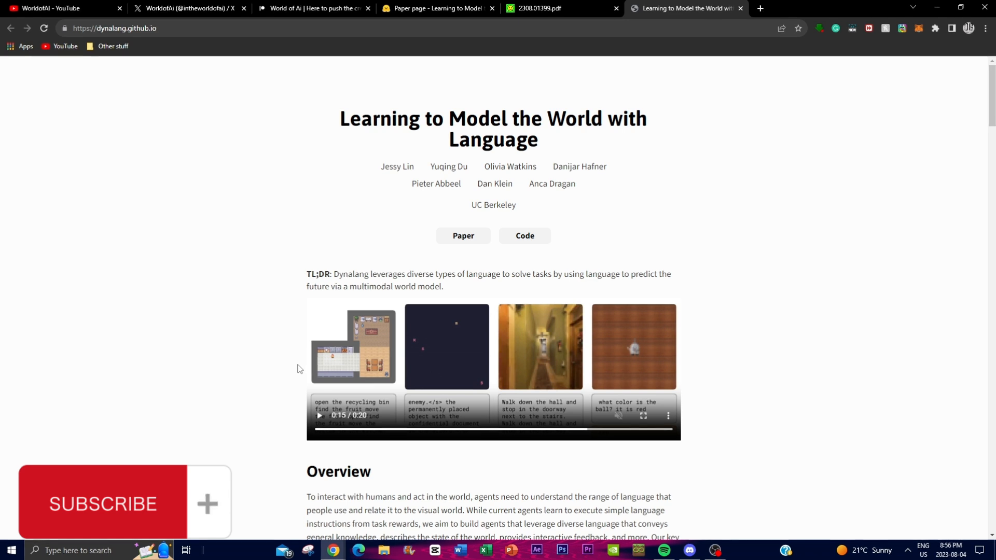
{"action": "mouse_move", "coordinate": [223, 381]}
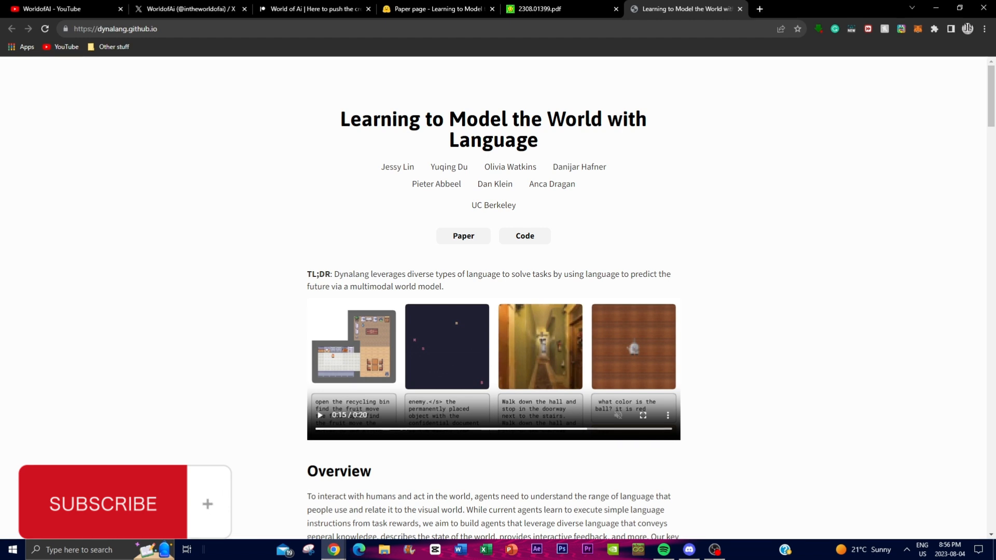
{"action": "mouse_move", "coordinate": [107, 298]}
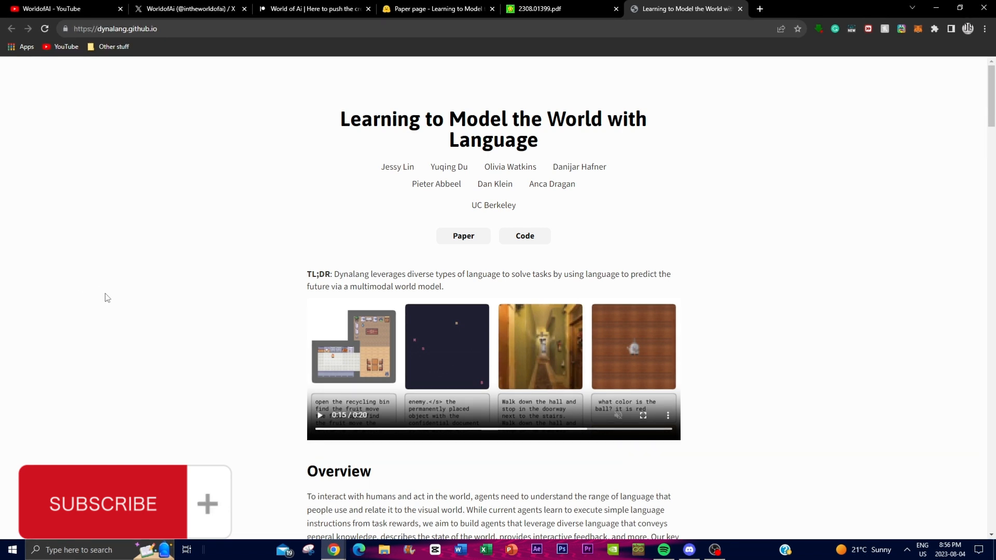
Step: Scroll down past the Dynalang Overview to the Contributions list and How It Works heading
{"action": "scroll", "scroll_direction": "down", "scroll_amount": 3}
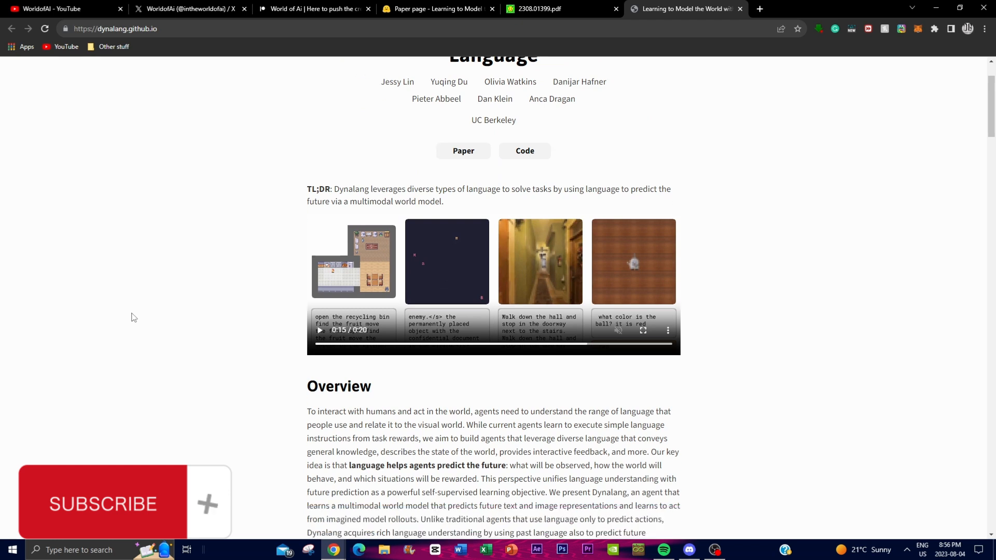
{"action": "scroll", "scroll_direction": "down", "scroll_amount": 3}
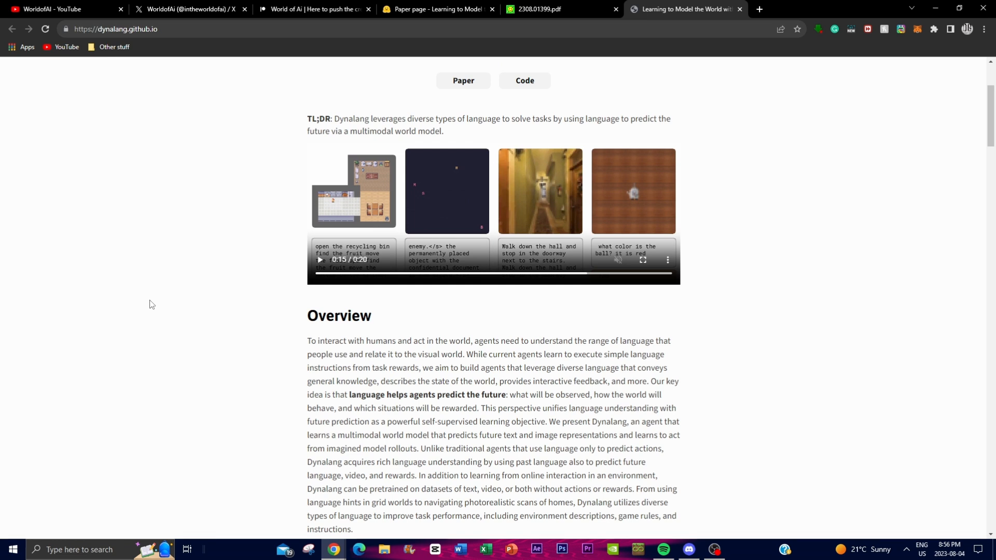
{"action": "scroll", "scroll_direction": "down", "scroll_amount": 3}
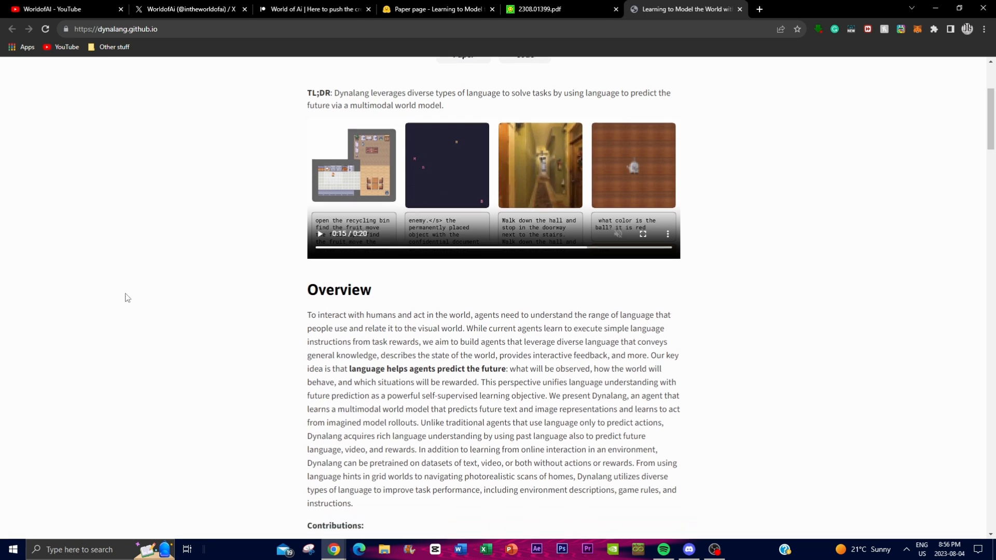
{"action": "scroll", "scroll_direction": "down", "scroll_amount": 3}
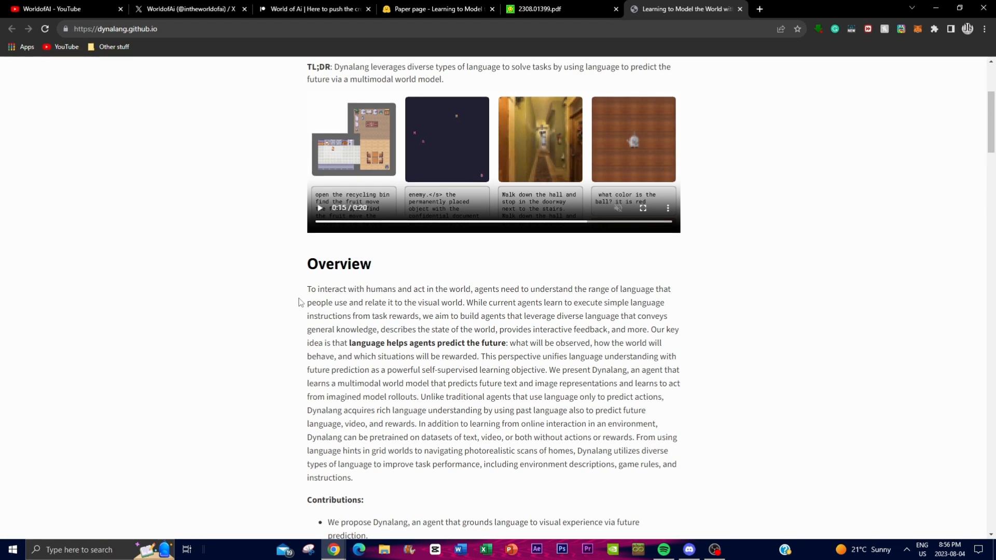
{"action": "scroll", "scroll_direction": "down", "scroll_amount": 3}
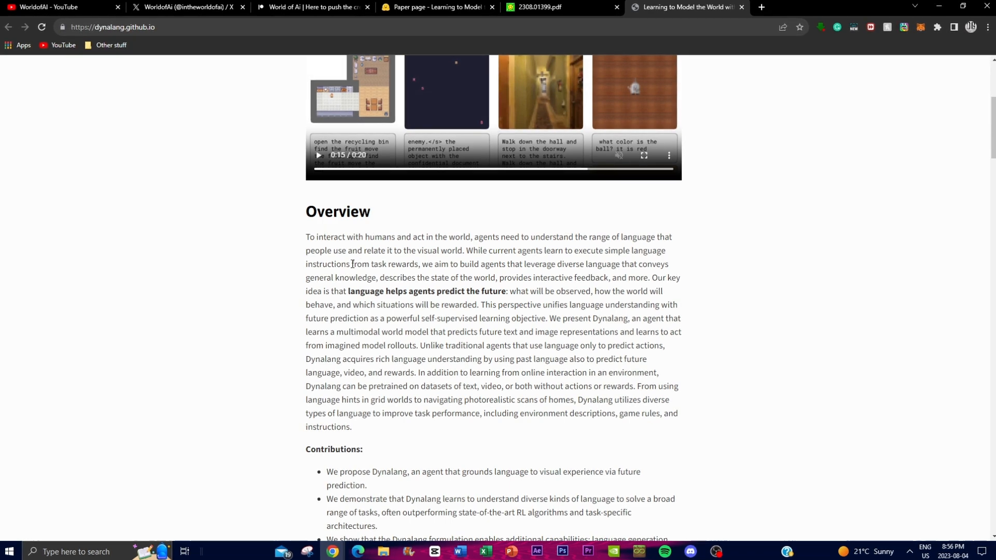
{"action": "scroll", "scroll_direction": "down", "scroll_amount": 3}
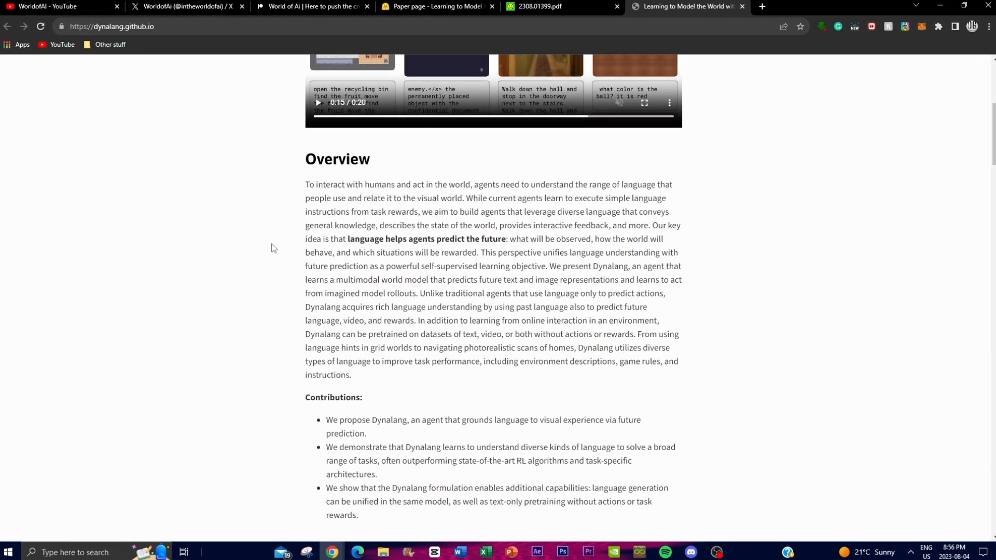
{"action": "scroll", "scroll_direction": "down", "scroll_amount": 3}
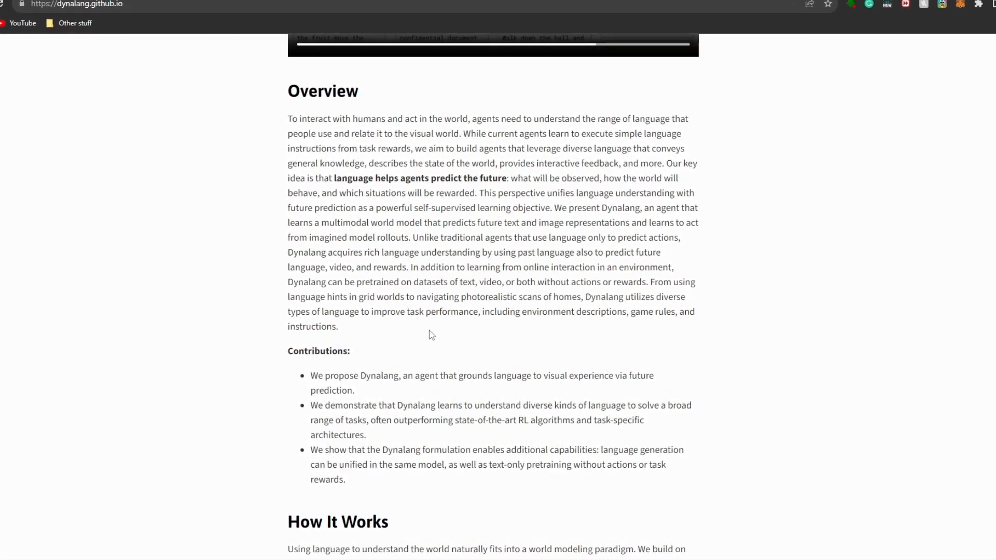
Step: Scroll to the How It Works text and its World Model Learning diagram
{"action": "scroll", "scroll_direction": "down", "scroll_amount": 3}
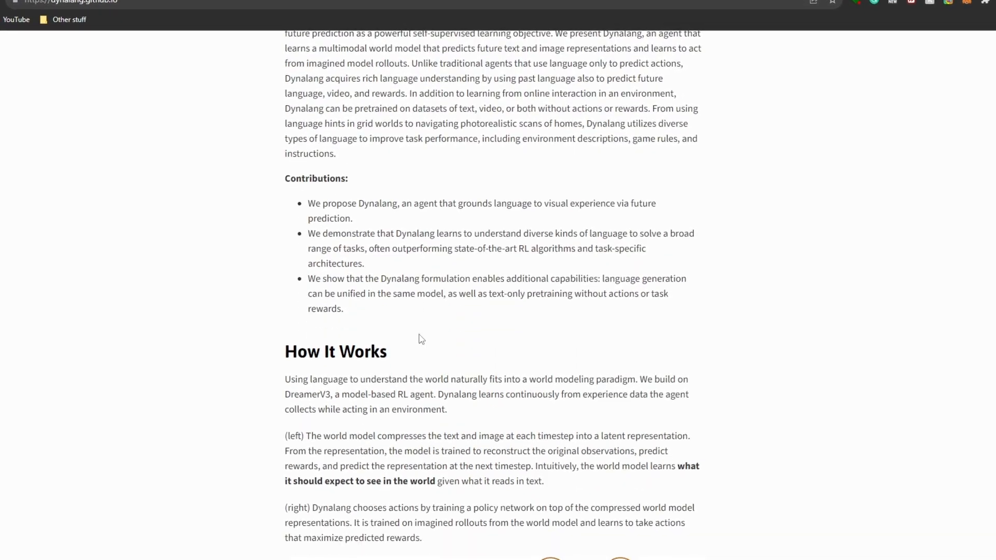
{"action": "scroll", "scroll_direction": "down", "scroll_amount": 3}
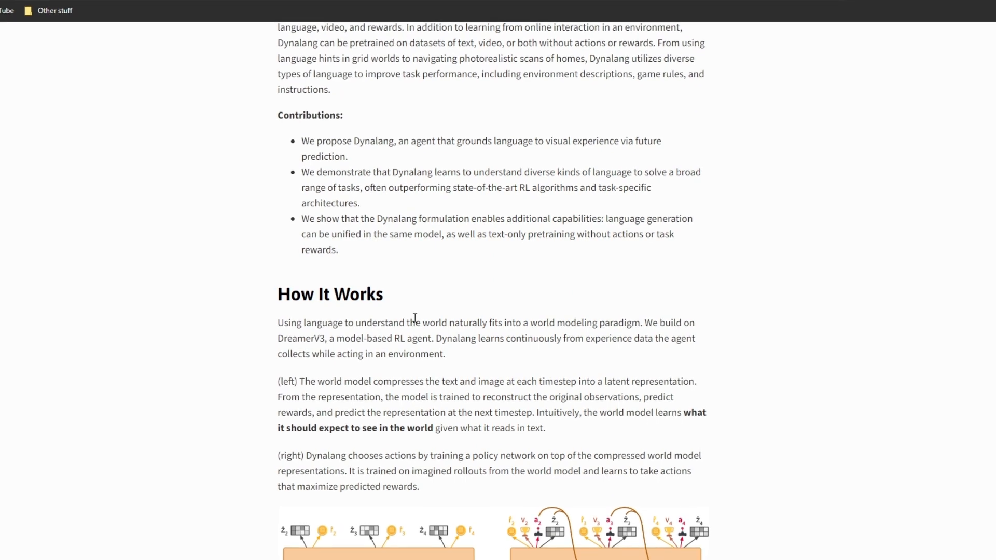
{"action": "scroll", "scroll_direction": "down", "scroll_amount": 3}
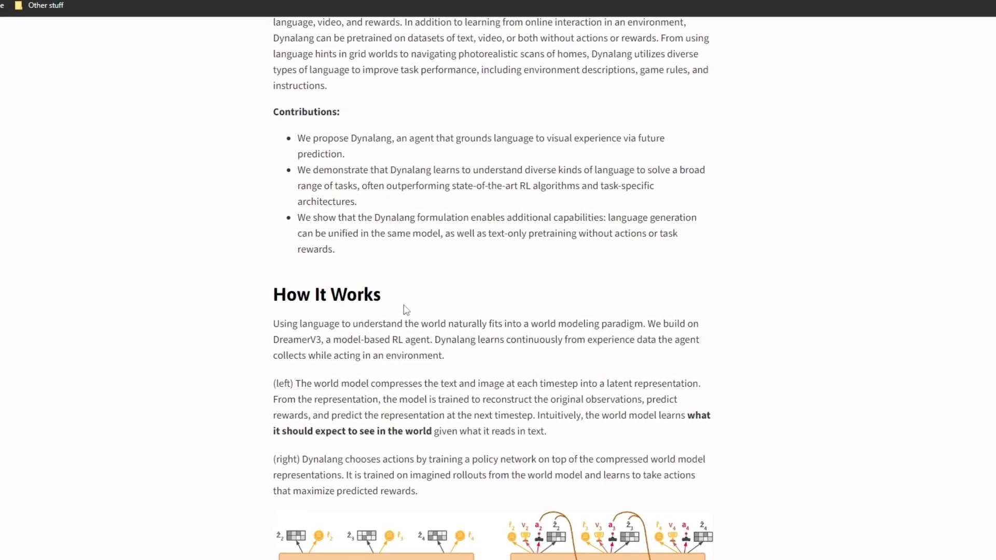
{"action": "scroll", "scroll_direction": "down", "scroll_amount": 3}
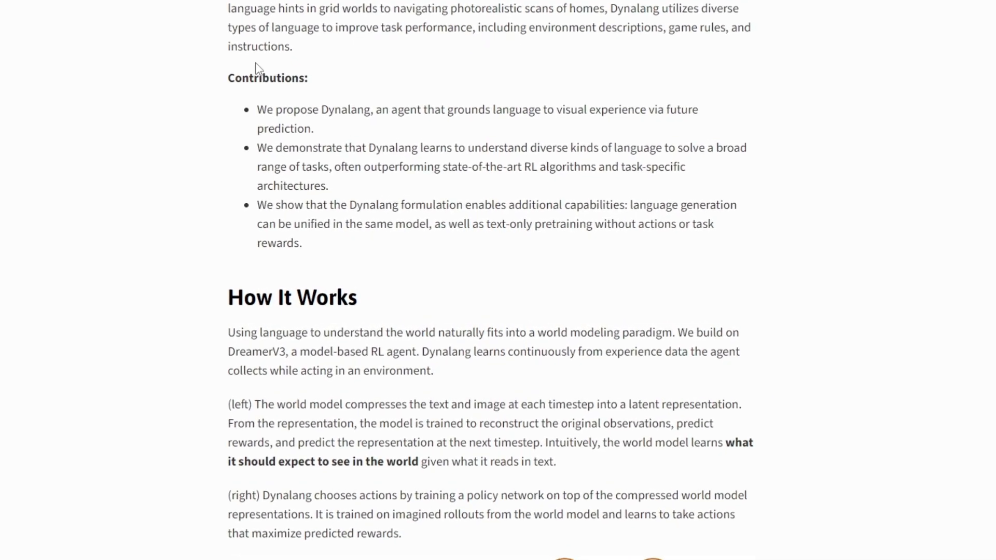
{"action": "scroll", "scroll_direction": "up", "scroll_amount": 3}
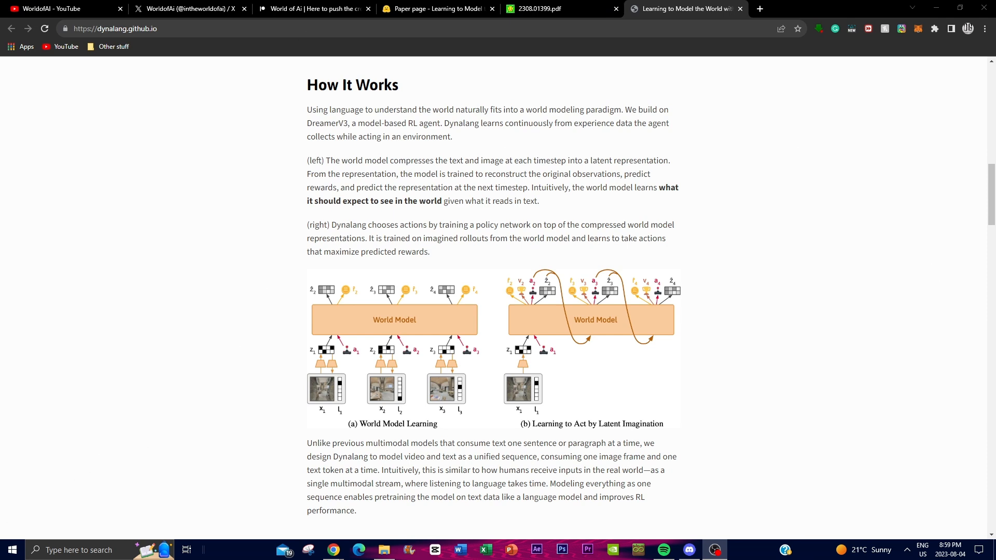
{"action": "mouse_move", "coordinate": [276, 371]}
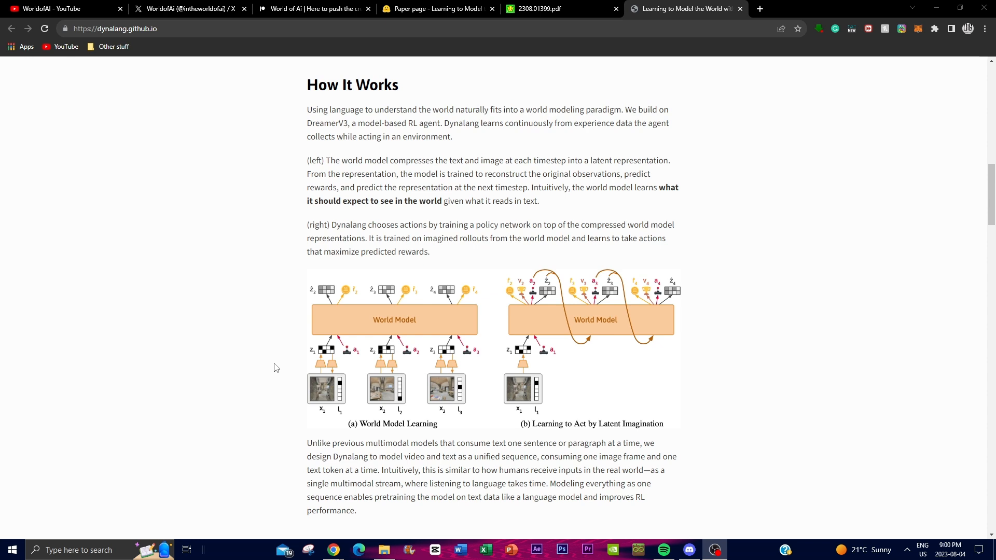
{"action": "mouse_move", "coordinate": [281, 360]}
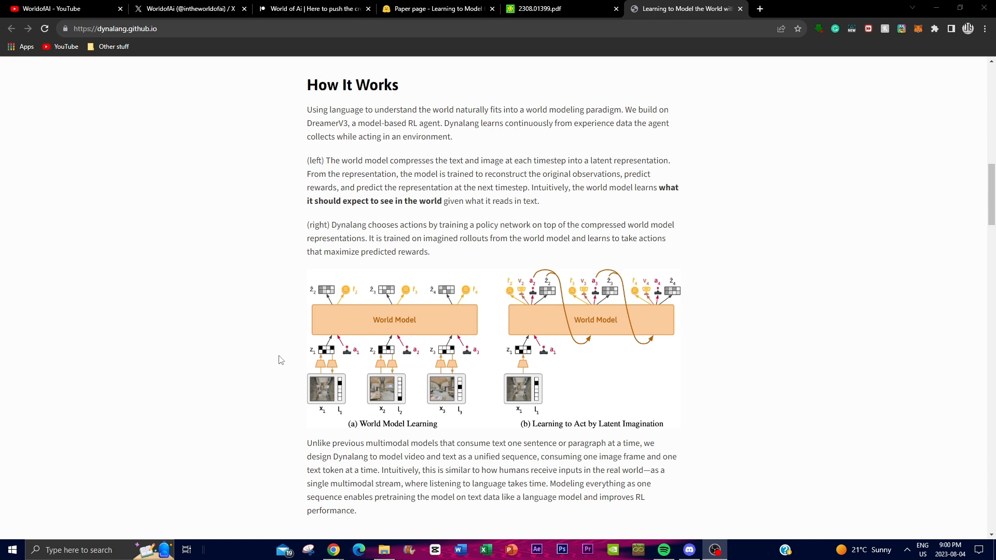
{"action": "mouse_move", "coordinate": [276, 354]}
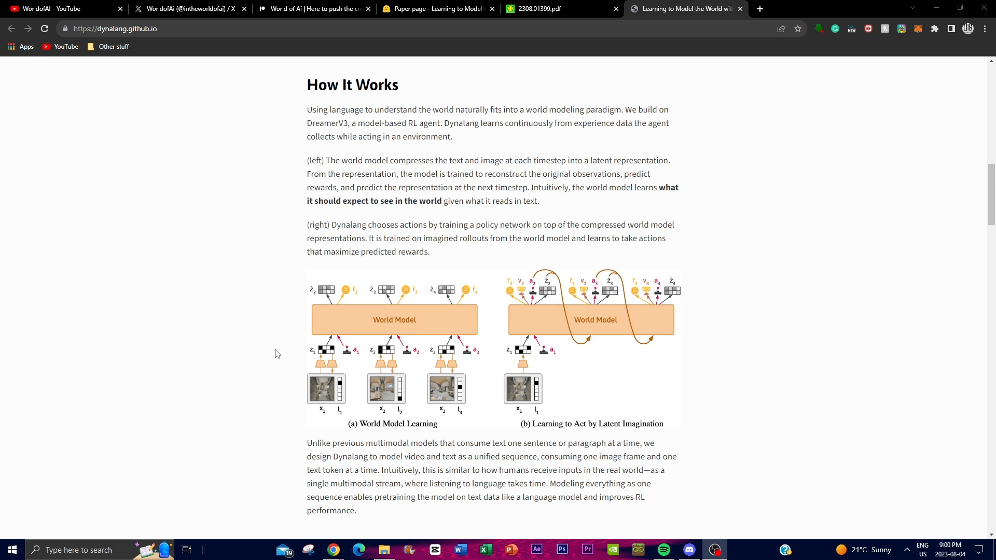
{"action": "mouse_move", "coordinate": [246, 309]}
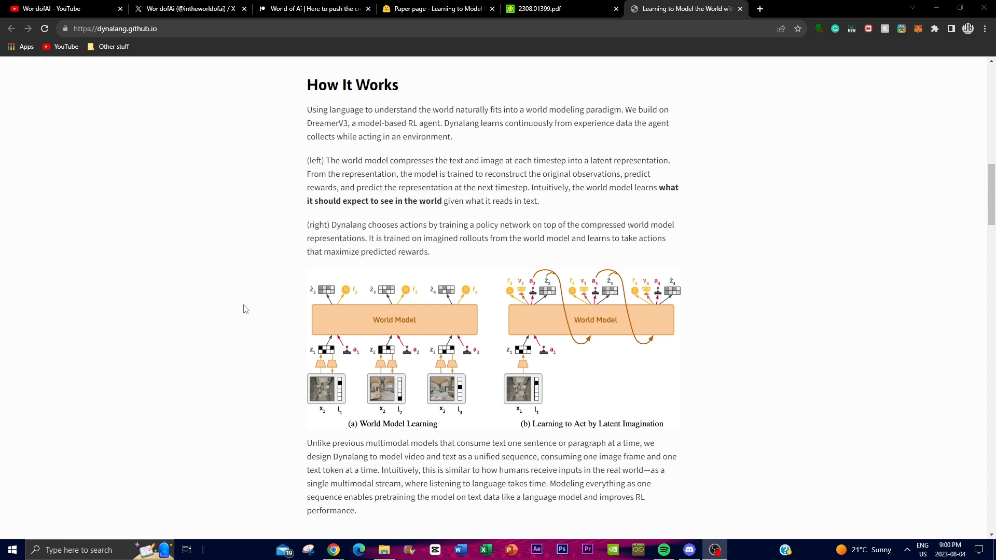
{"action": "mouse_move", "coordinate": [236, 309]}
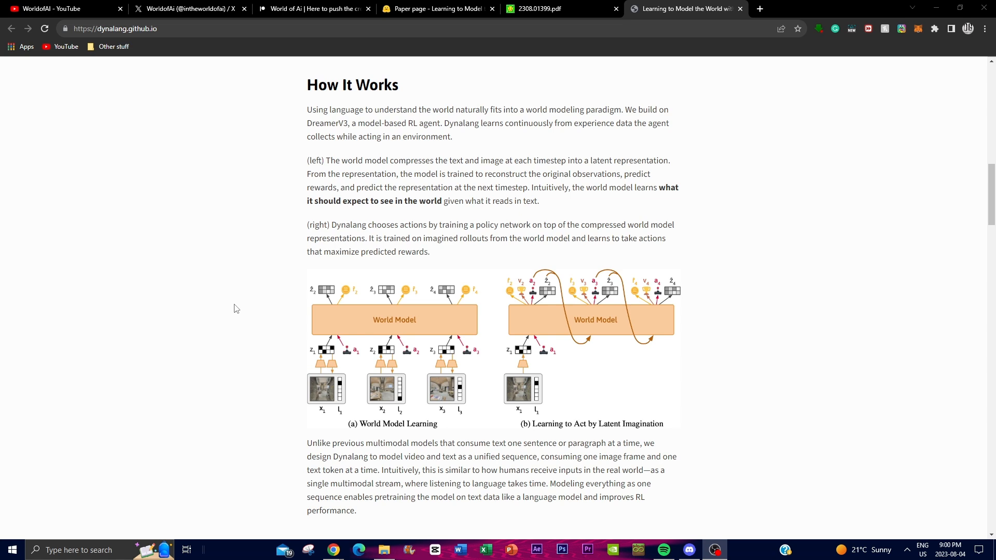
{"action": "mouse_move", "coordinate": [489, 381]}
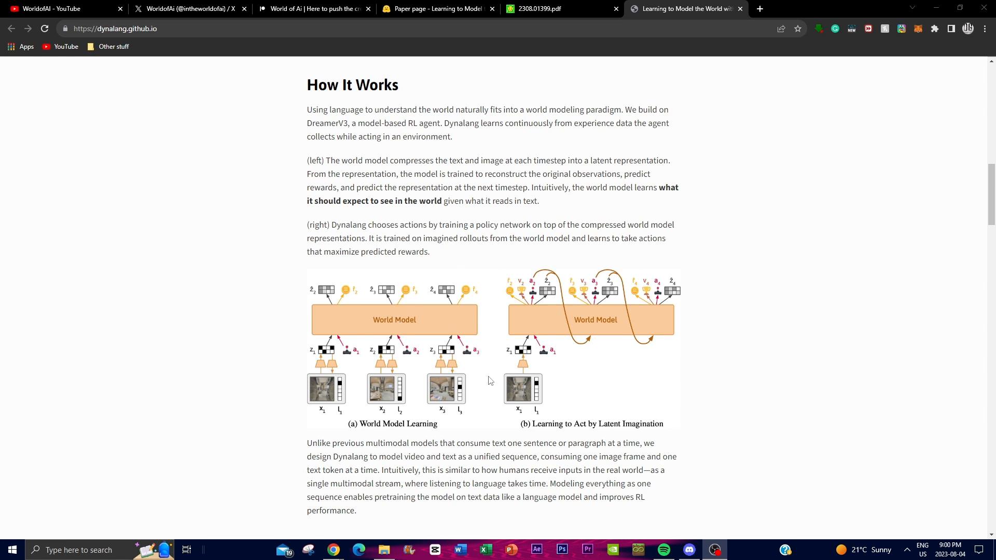
{"action": "mouse_move", "coordinate": [341, 324]}
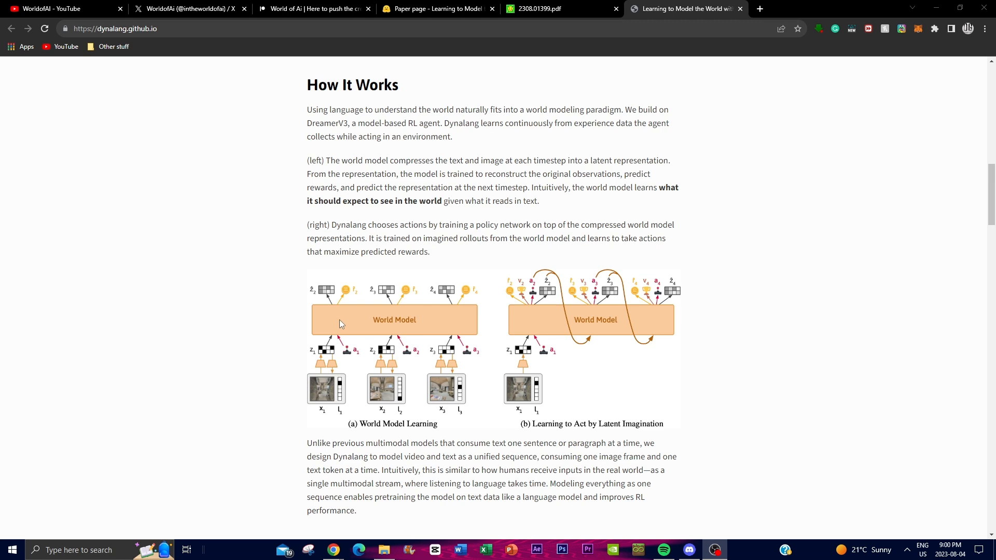
{"action": "mouse_move", "coordinate": [341, 315]}
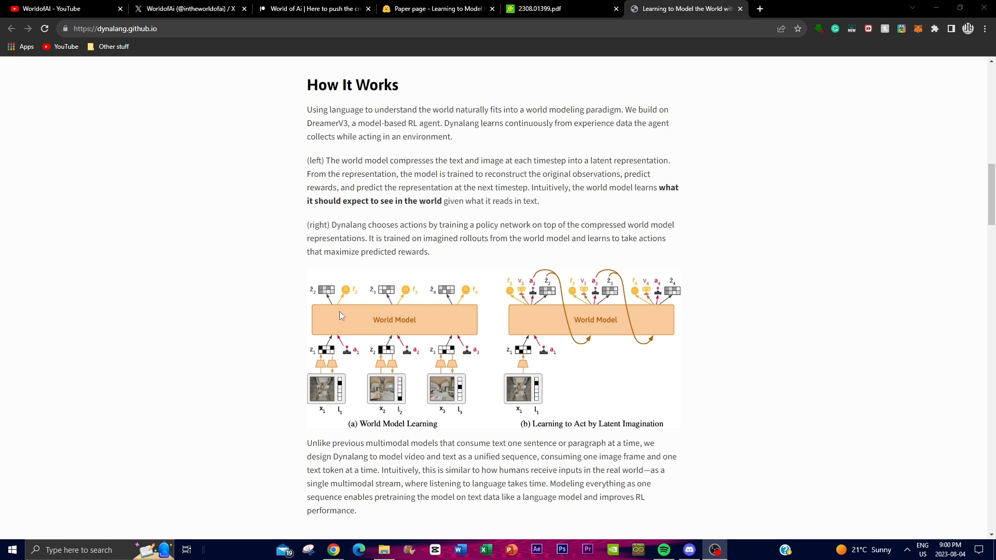
{"action": "mouse_move", "coordinate": [348, 295]}
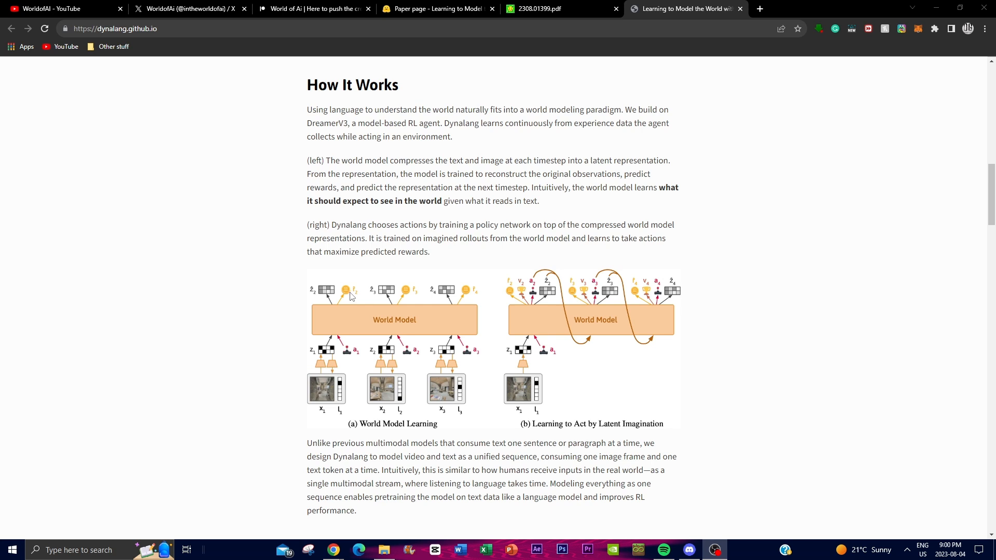
{"action": "mouse_move", "coordinate": [380, 281]}
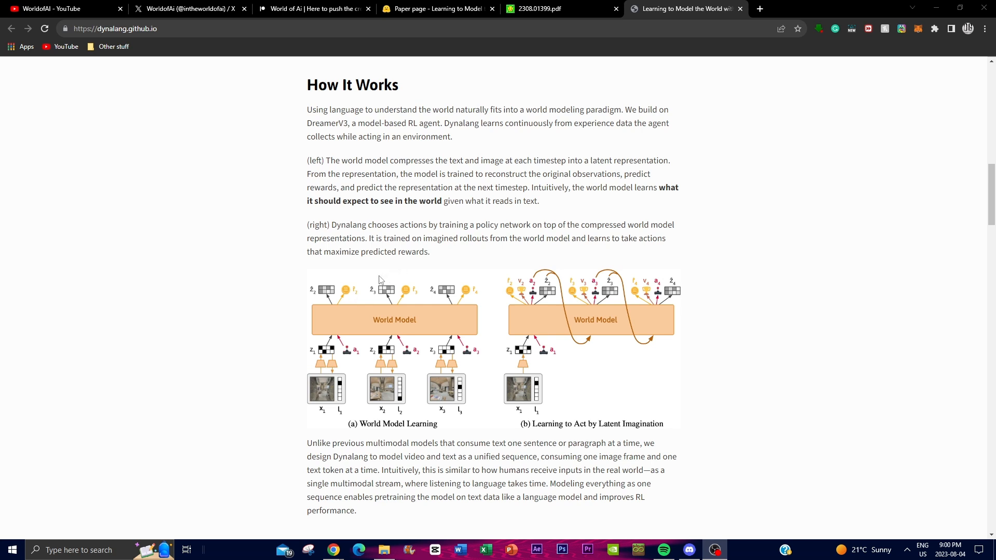
{"action": "mouse_move", "coordinate": [373, 278]}
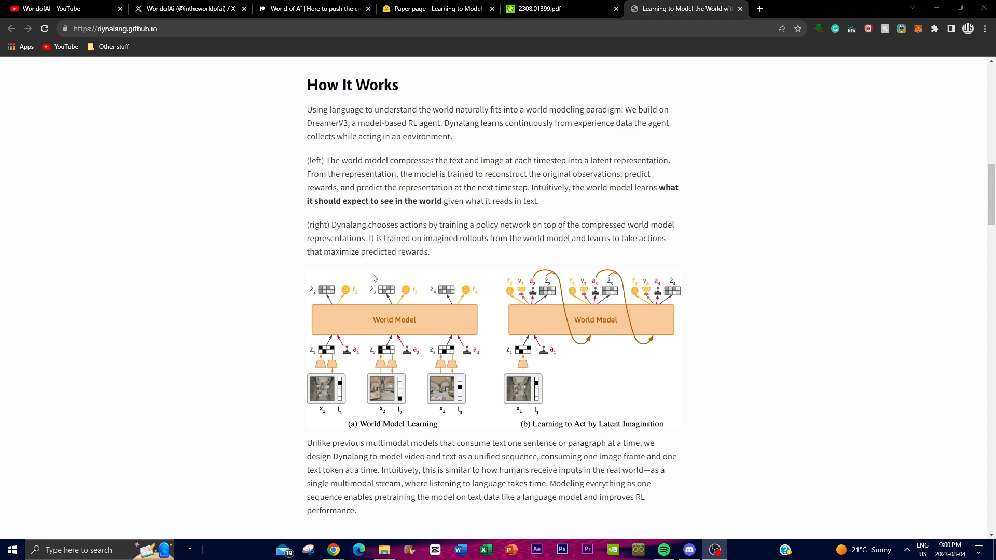
{"action": "scroll", "scroll_direction": "down", "scroll_amount": 3}
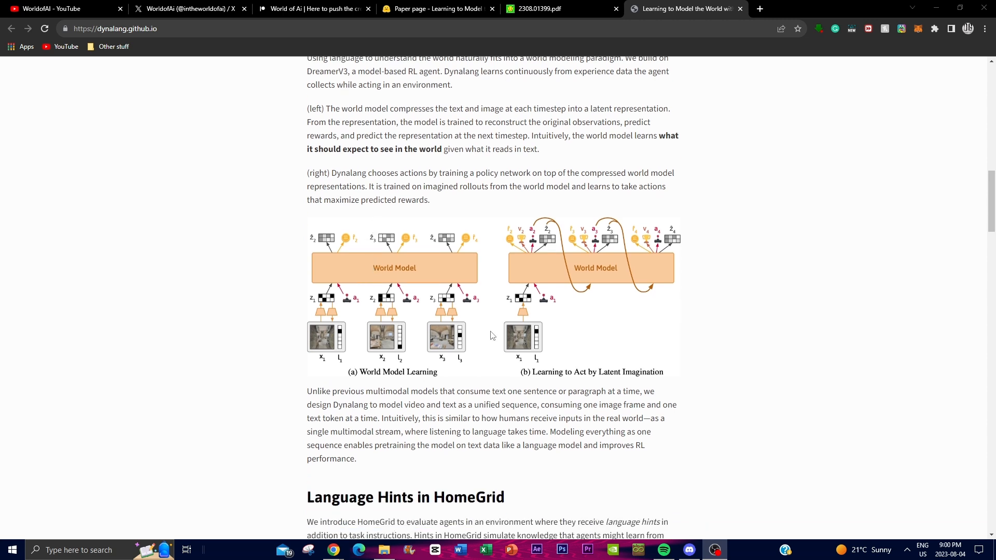
{"action": "mouse_move", "coordinate": [579, 320]}
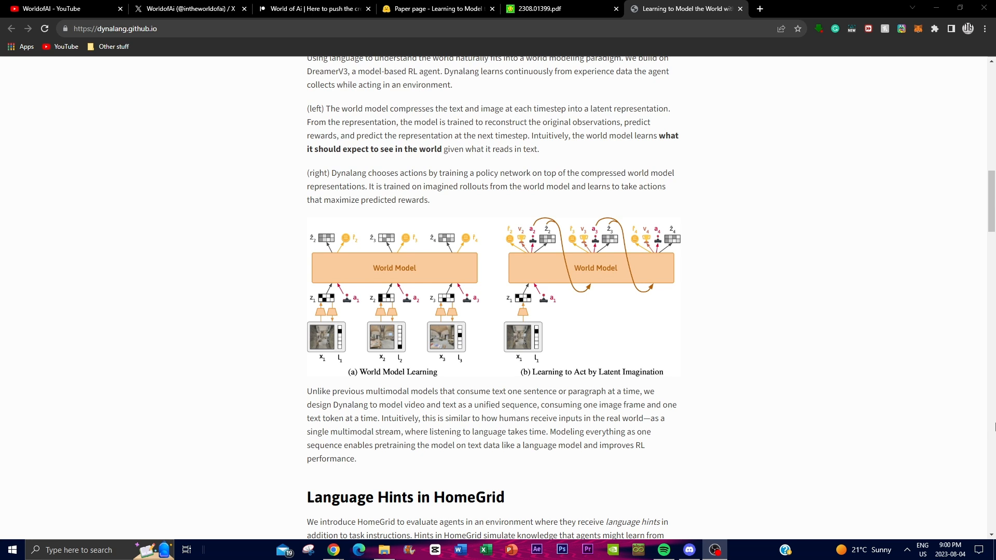
{"action": "mouse_move", "coordinate": [984, 442]}
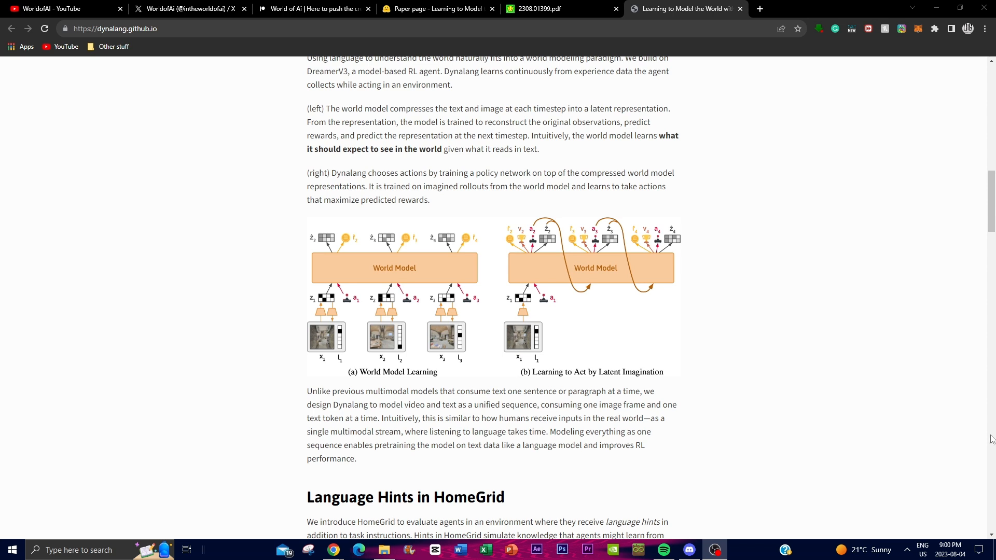
{"action": "mouse_move", "coordinate": [987, 437]}
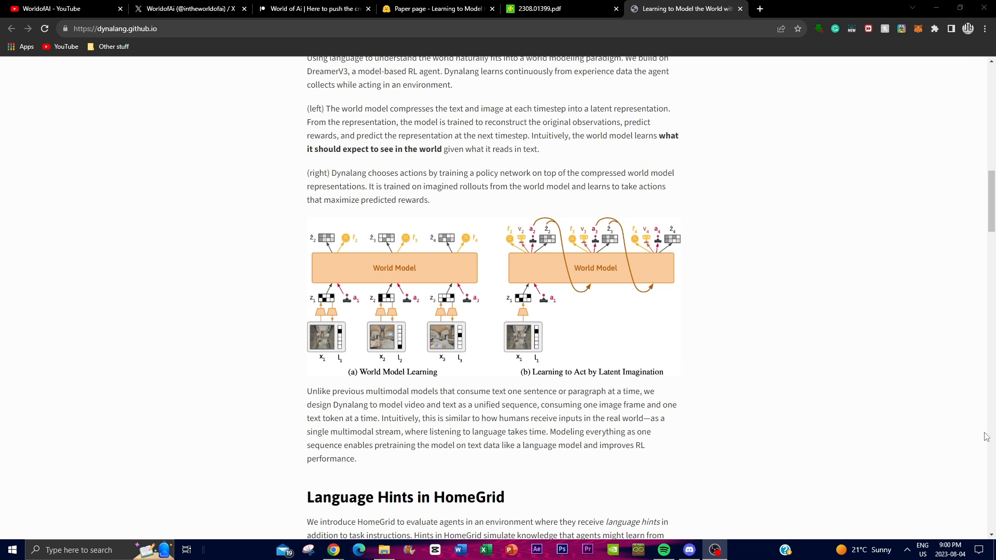
{"action": "mouse_move", "coordinate": [506, 371]}
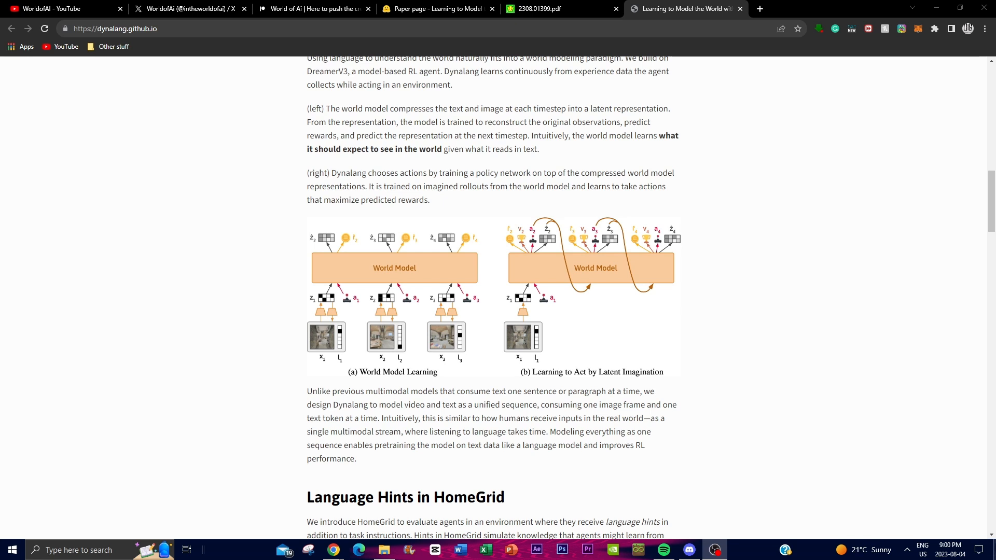
{"action": "mouse_move", "coordinate": [989, 523]}
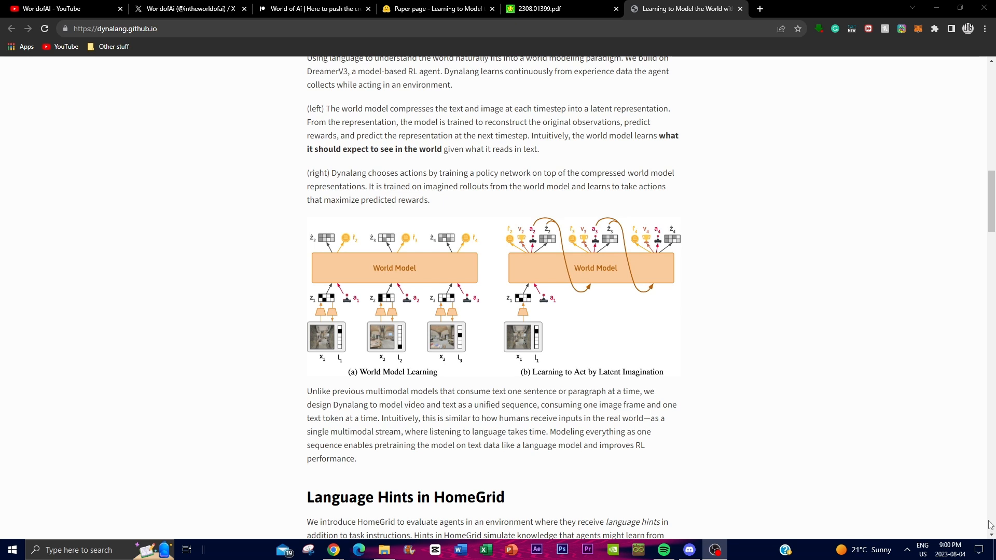
{"action": "mouse_move", "coordinate": [302, 199]}
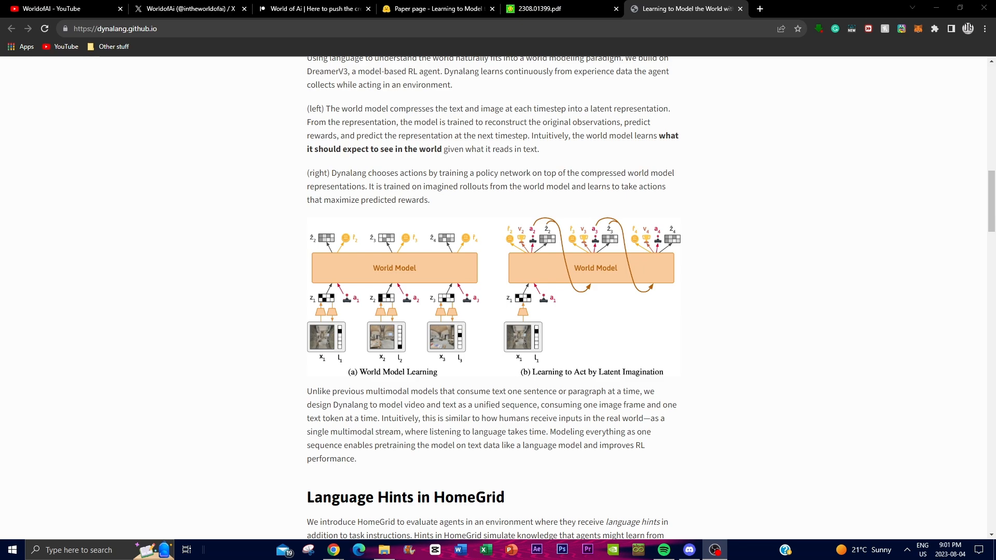
Step: Scroll to Language Hints in HomeGrid and play the Corrections example video
{"action": "scroll", "scroll_direction": "down", "scroll_amount": 3}
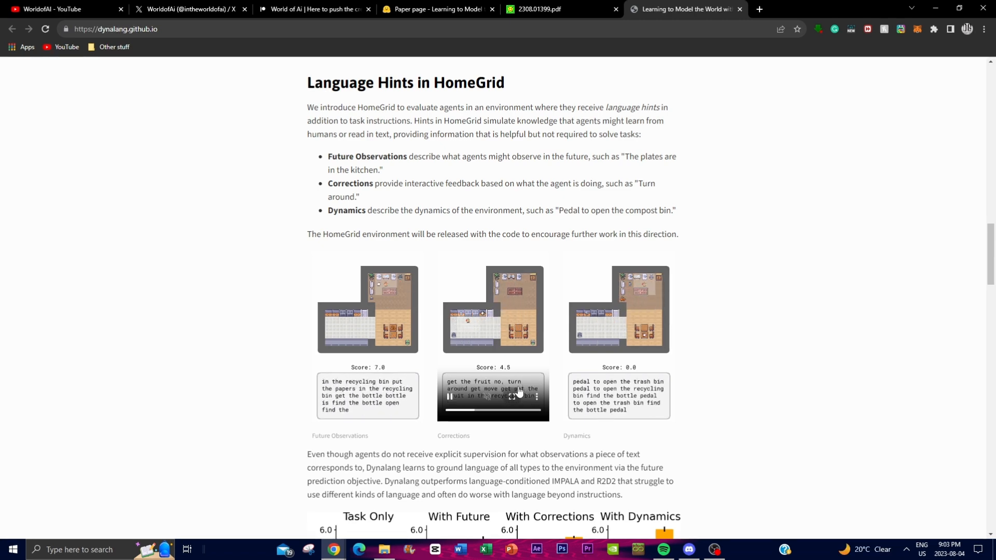
{"action": "left_click", "coordinate": [514, 397]}
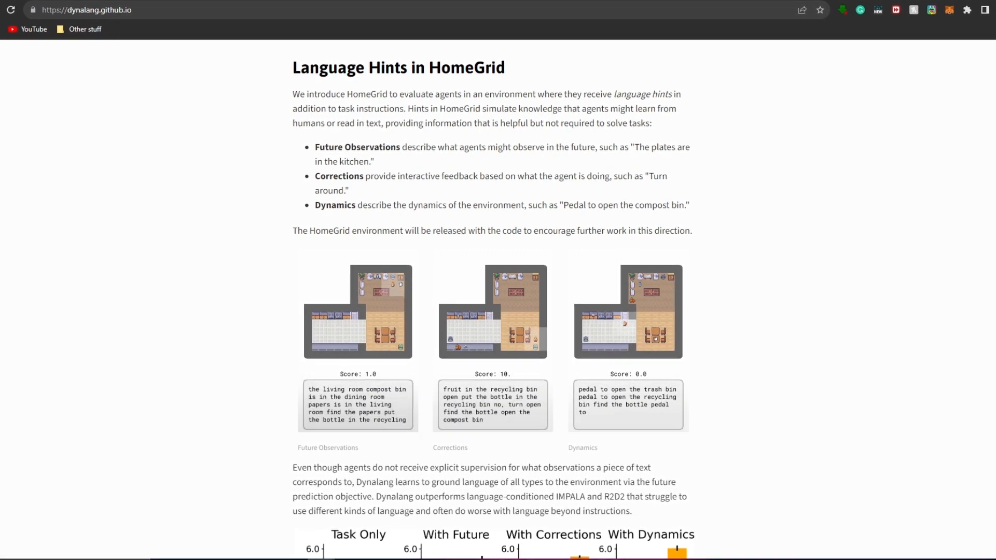
Step: Scroll down to the Game Manuals in Messenger section with its stage score charts
{"action": "scroll", "scroll_direction": "down", "scroll_amount": 3}
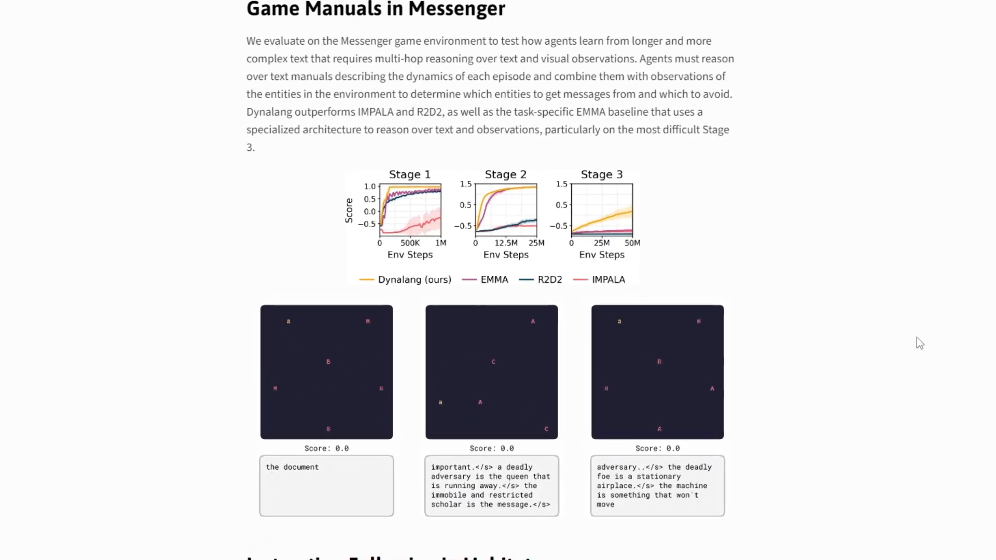
Step: Scroll through the Instruction Following in Habitat section to the bottom of the page
{"action": "scroll", "scroll_direction": "down", "scroll_amount": 3}
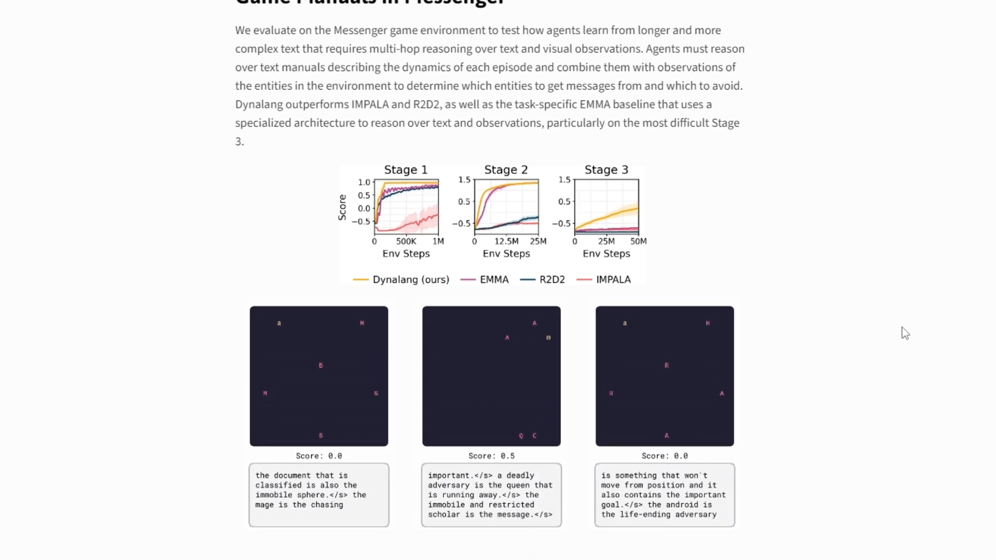
{"action": "scroll", "scroll_direction": "down", "scroll_amount": 3}
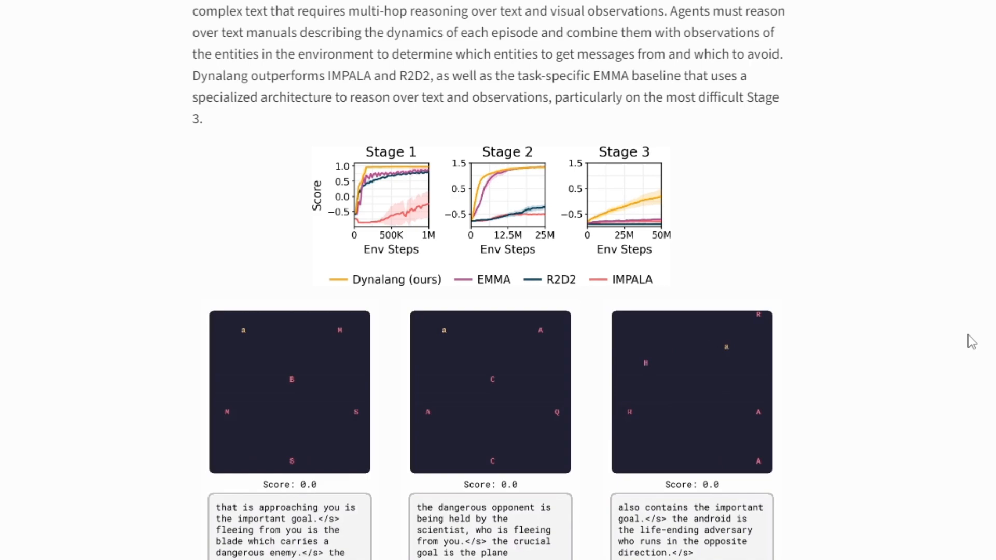
{"action": "scroll", "scroll_direction": "down", "scroll_amount": 3}
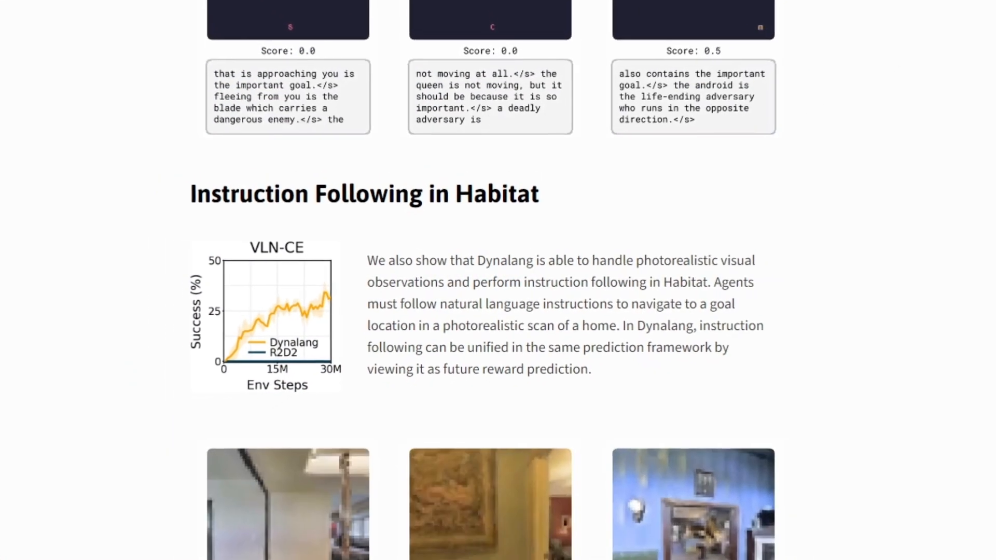
{"action": "scroll", "scroll_direction": "down", "scroll_amount": 3}
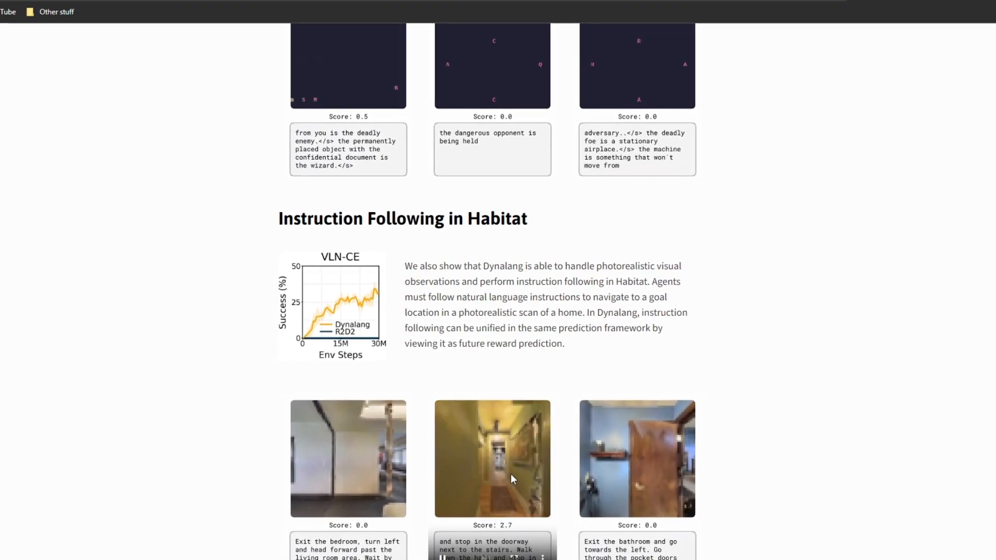
{"action": "scroll", "scroll_direction": "down", "scroll_amount": 3}
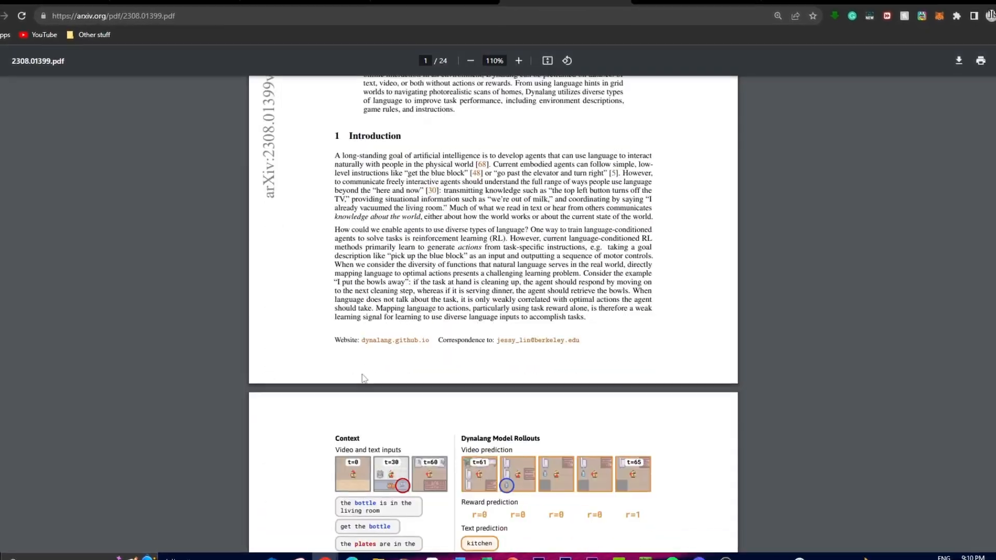
Step: Skim the arXiv PDF pages, return to its title page, and switch back to the Dynalang tab
{"action": "scroll", "scroll_direction": "down", "scroll_amount": 3}
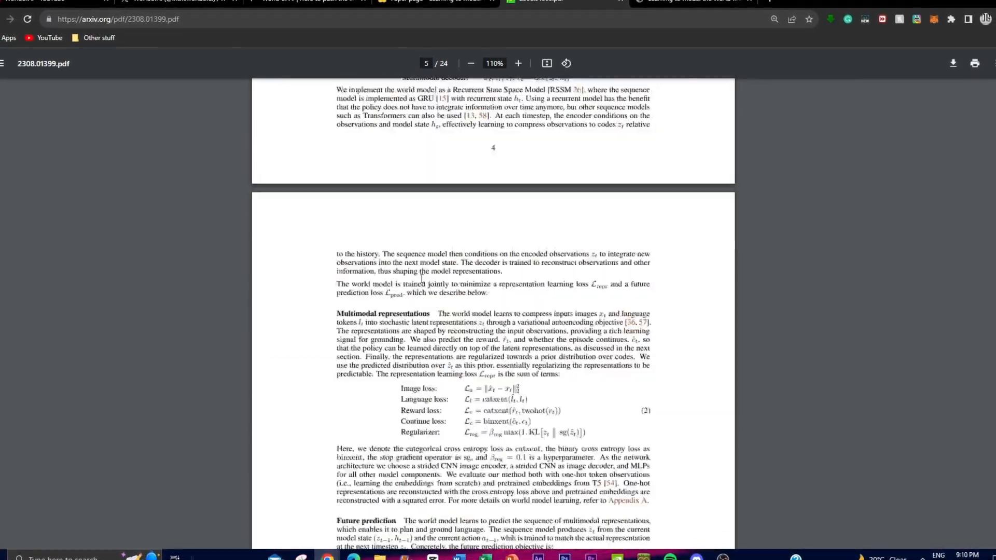
{"action": "scroll", "scroll_direction": "down", "scroll_amount": 3}
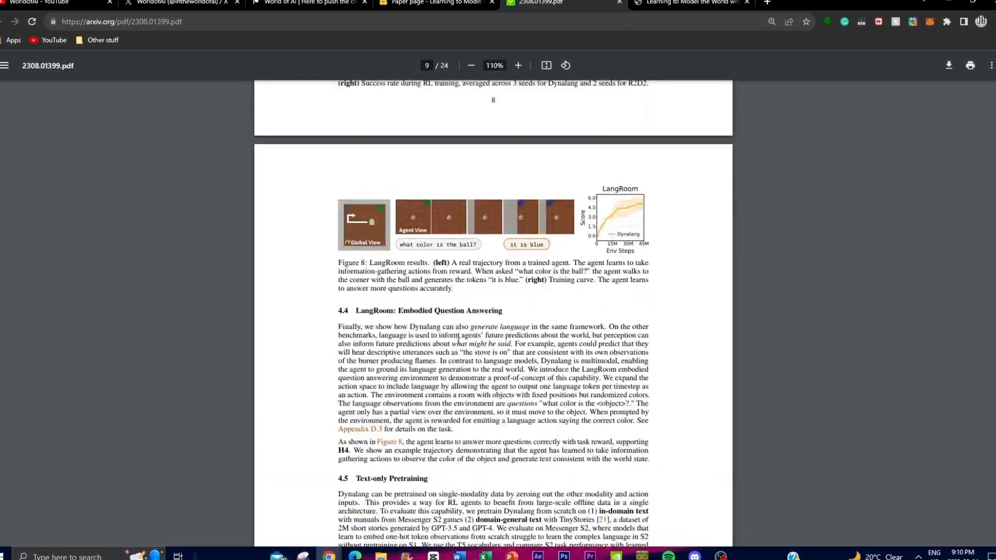
{"action": "scroll", "scroll_direction": "down", "scroll_amount": 3}
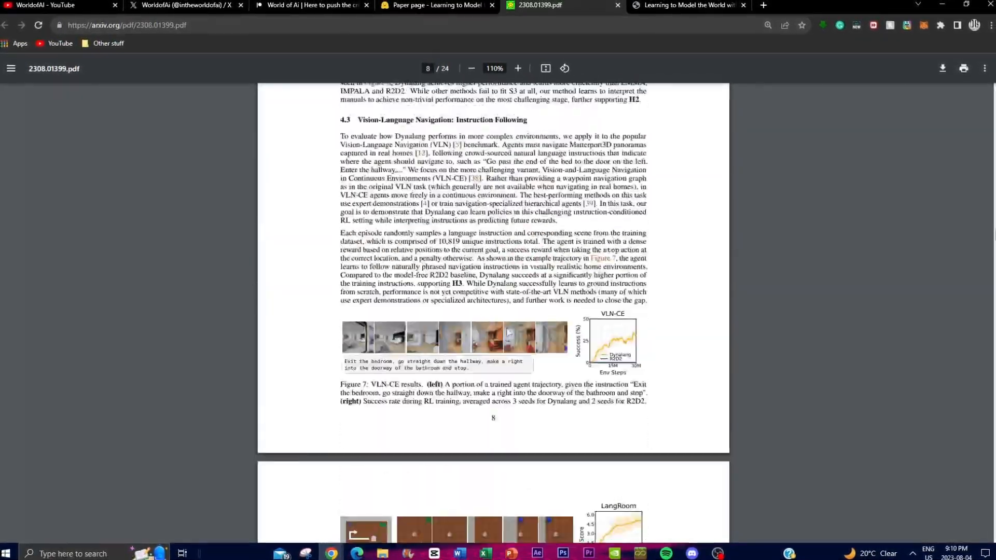
{"action": "scroll", "scroll_direction": "up", "scroll_amount": 3}
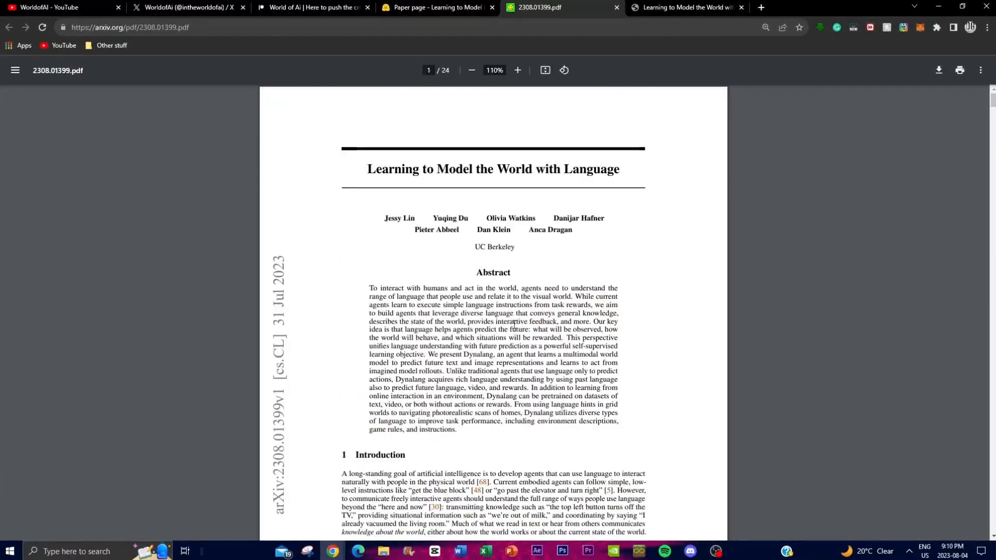
{"action": "left_click", "coordinate": [683, 8]}
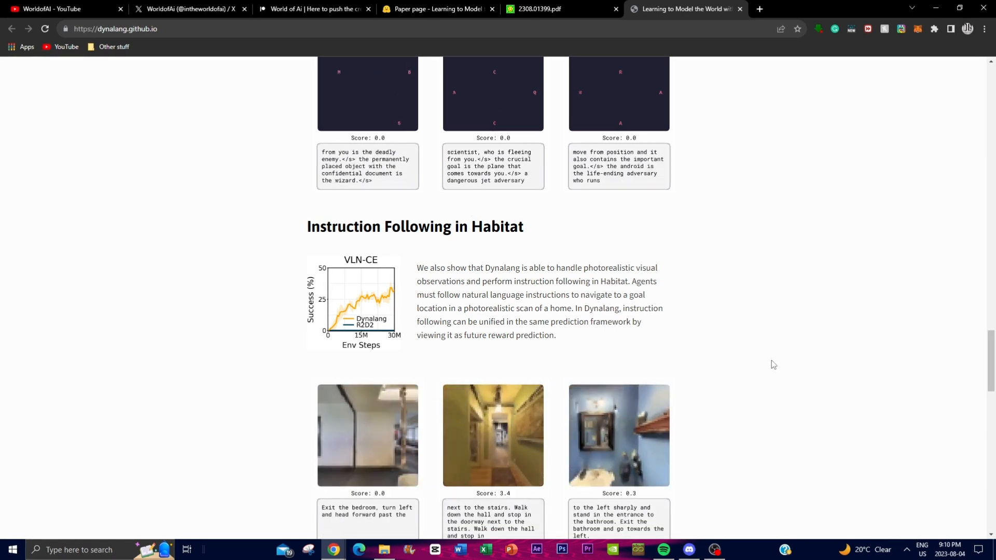
Step: Scroll back up to the Dynalang page top with title, authors and teaser video
{"action": "scroll", "scroll_direction": "down", "scroll_amount": 3}
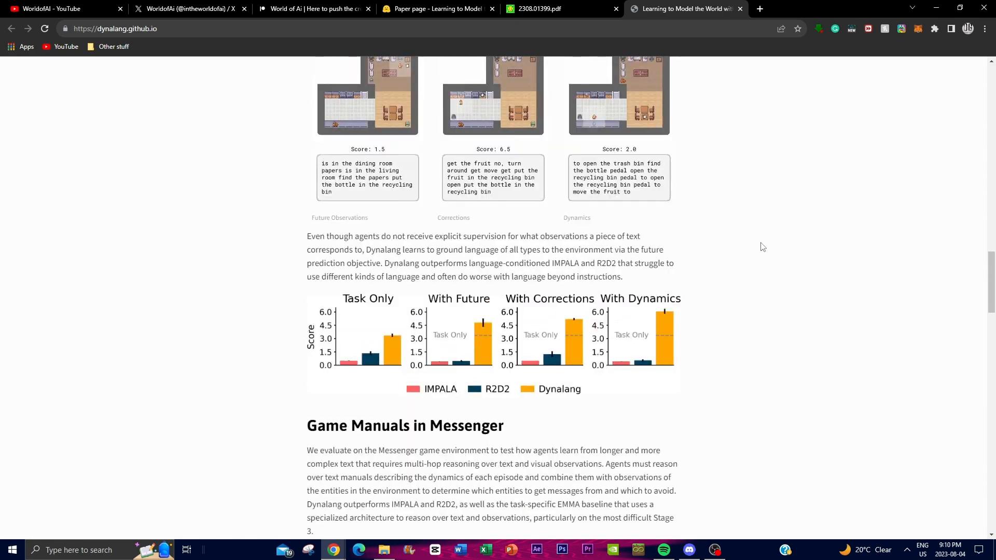
{"action": "scroll", "scroll_direction": "up", "scroll_amount": 3}
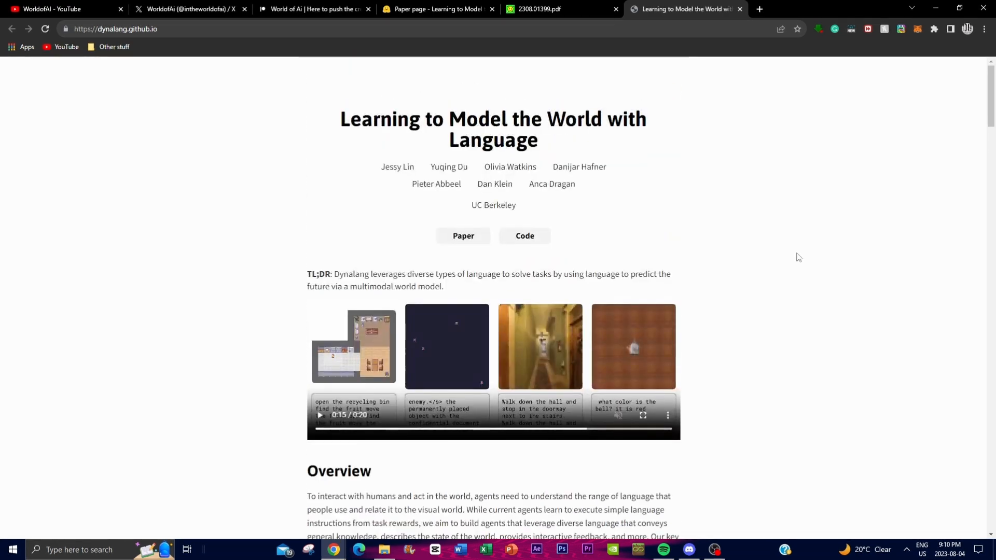
{"action": "mouse_move", "coordinate": [570, 210]}
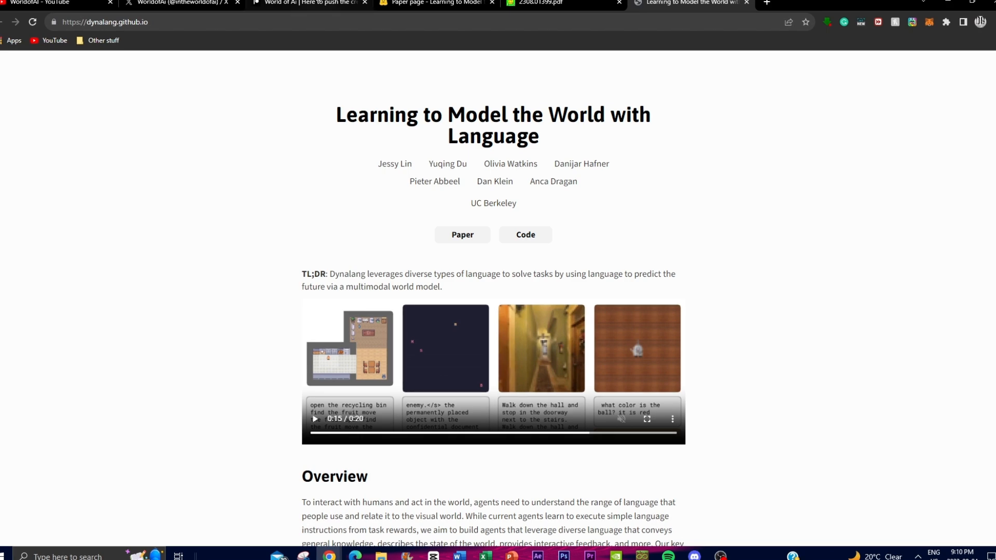
Step: Show the World of AI Patreon page, then the WorldofAi Twitter profile
{"action": "left_click", "coordinate": [181, 3]}
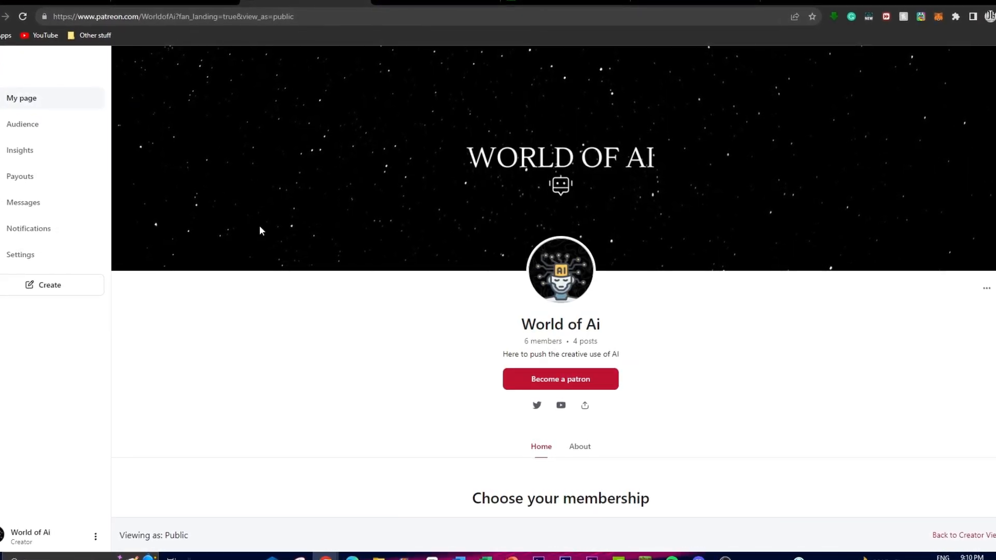
{"action": "left_click", "coordinate": [537, 406]}
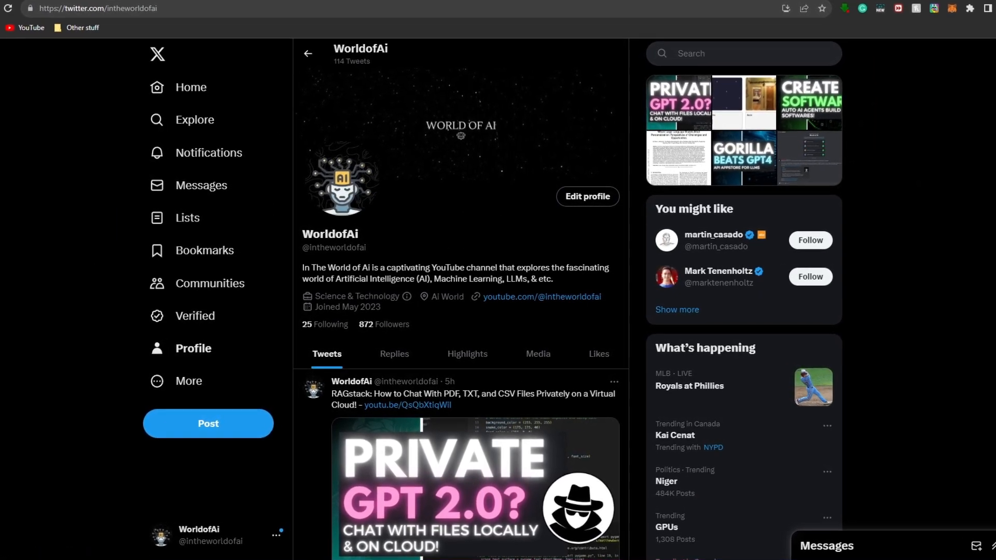
Step: Show the WorldofAI YouTube channel home with the featured Llama 2 install video
{"action": "left_click", "coordinate": [542, 297]}
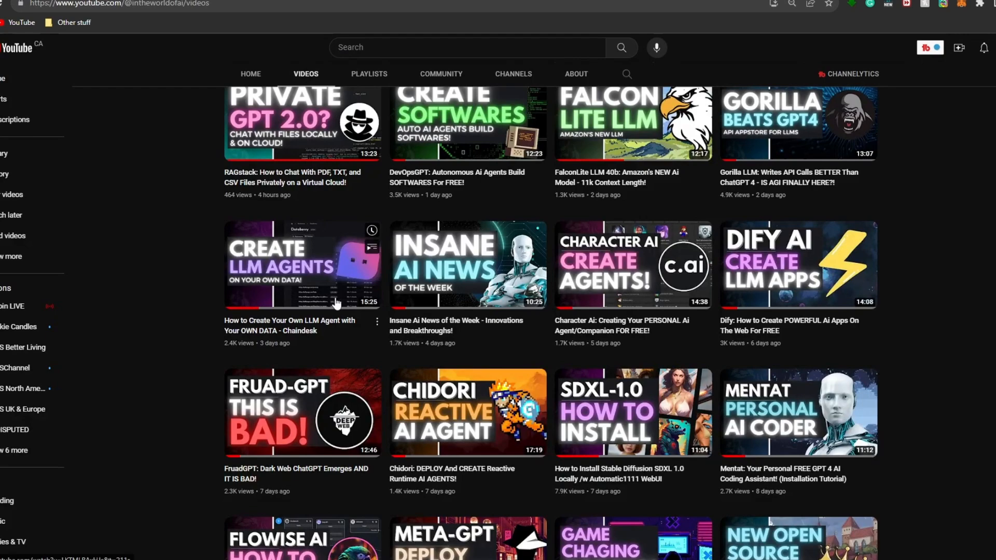
{"action": "scroll", "scroll_direction": "up", "scroll_amount": 3}
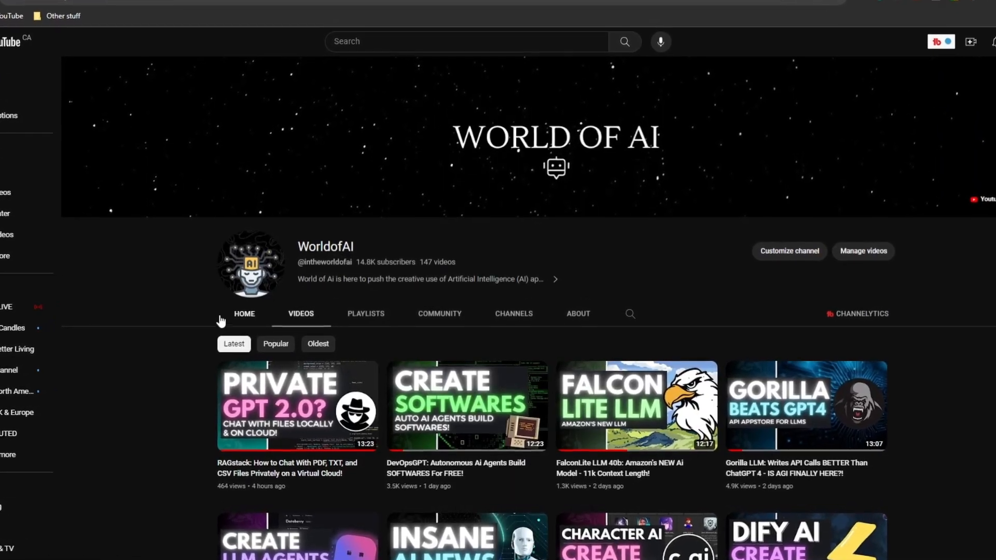
{"action": "left_click", "coordinate": [244, 314]}
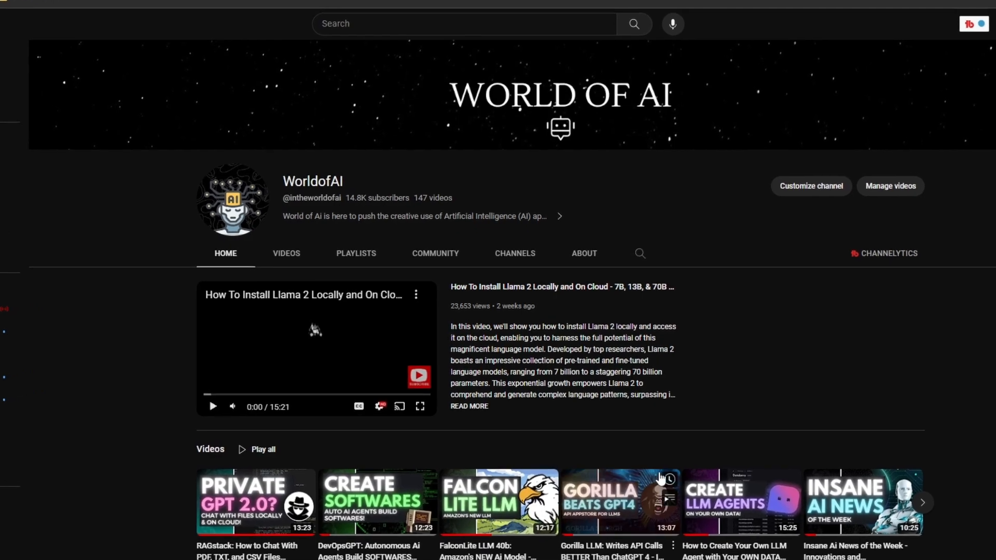
{"action": "scroll", "scroll_direction": "down", "scroll_amount": 3}
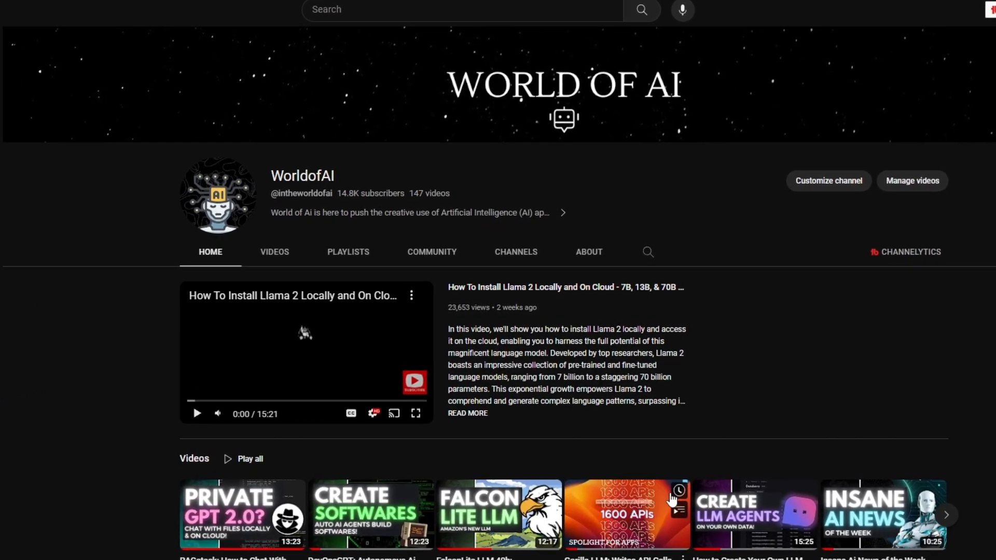